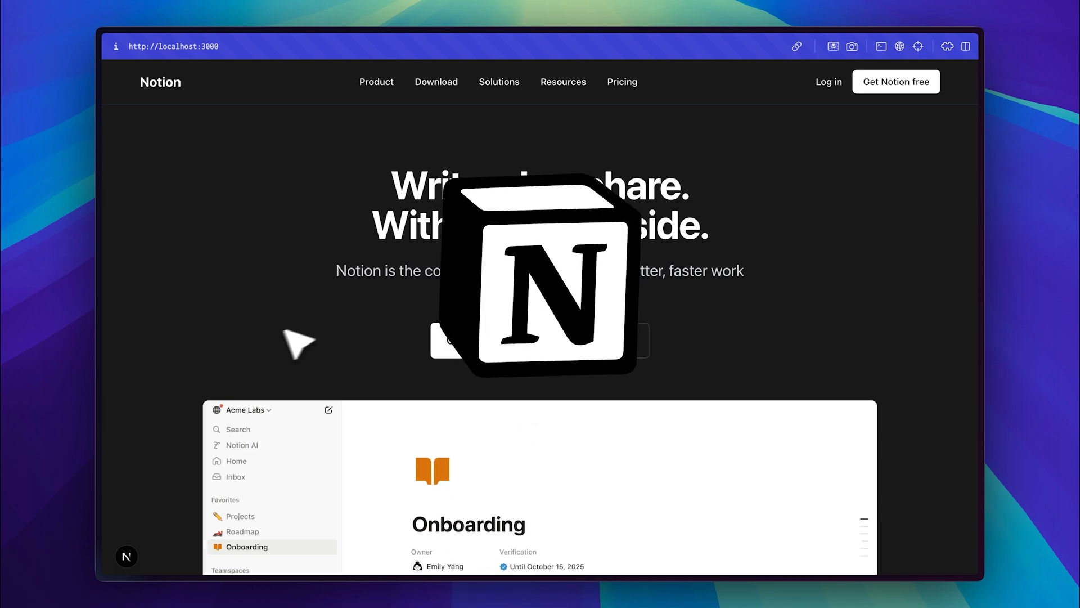
# Scroll through the Firecrawl dashboard Overview past the masked API key and scraped-pages chart.
pyautogui.scroll(-3)
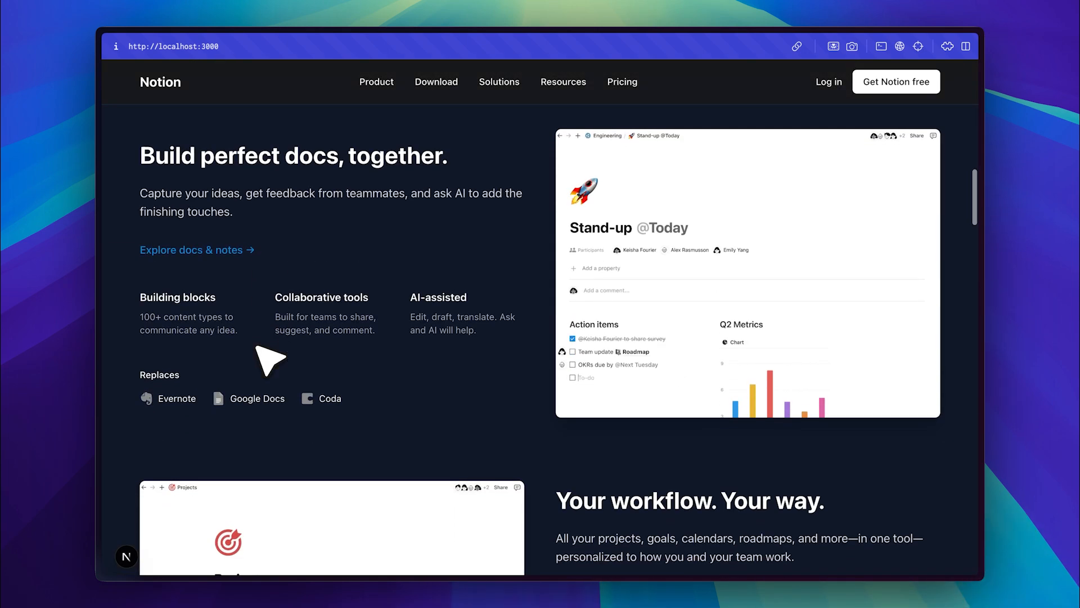
pyautogui.scroll(-3)
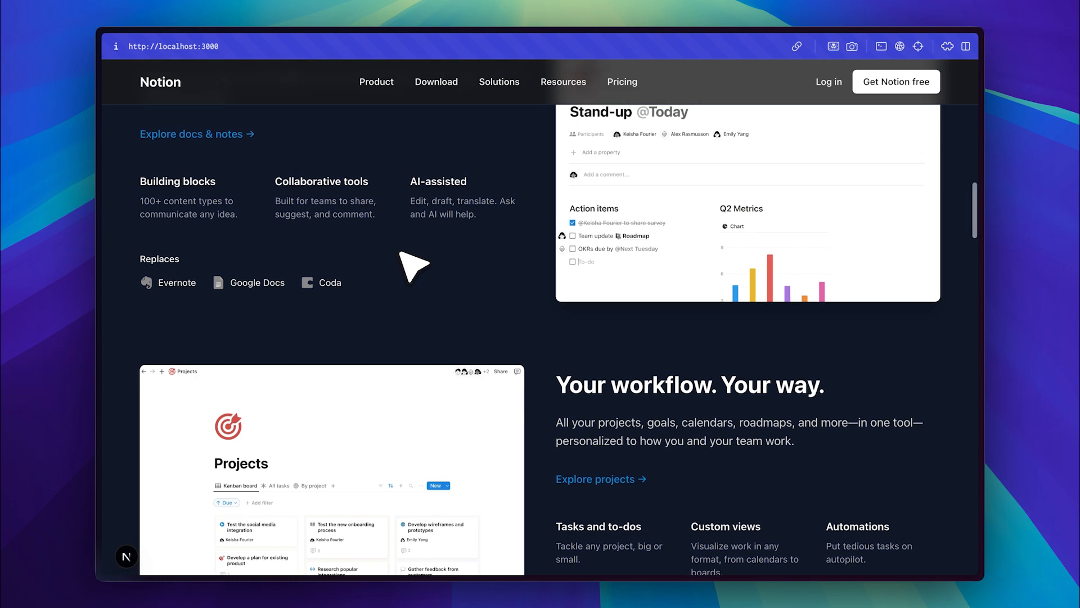
pyautogui.scroll(3)
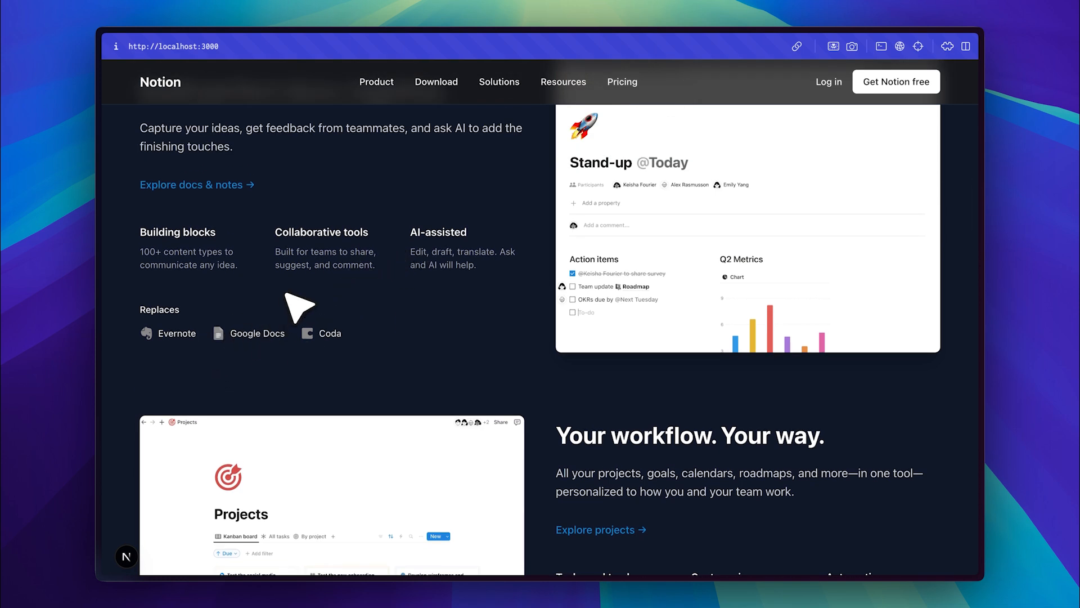
pyautogui.moveTo(267, 305)
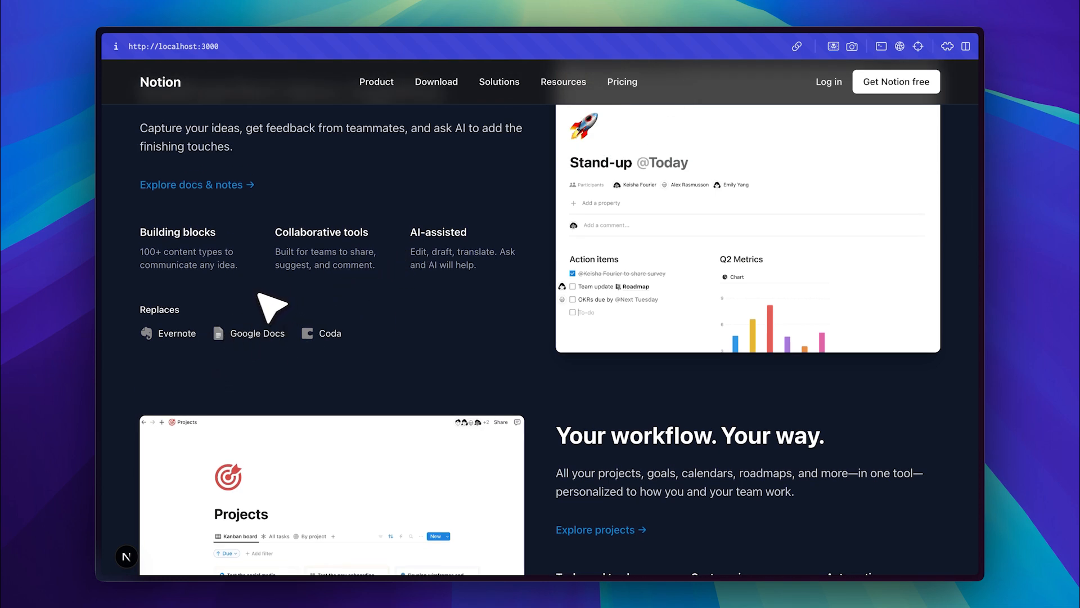
pyautogui.moveTo(427, 365)
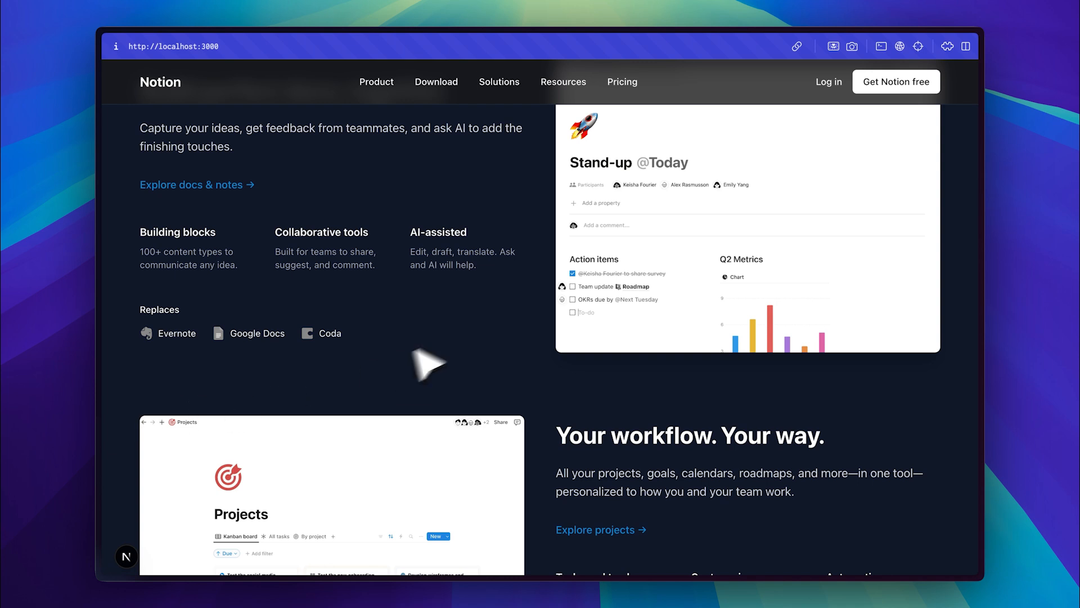
pyautogui.moveTo(480, 348)
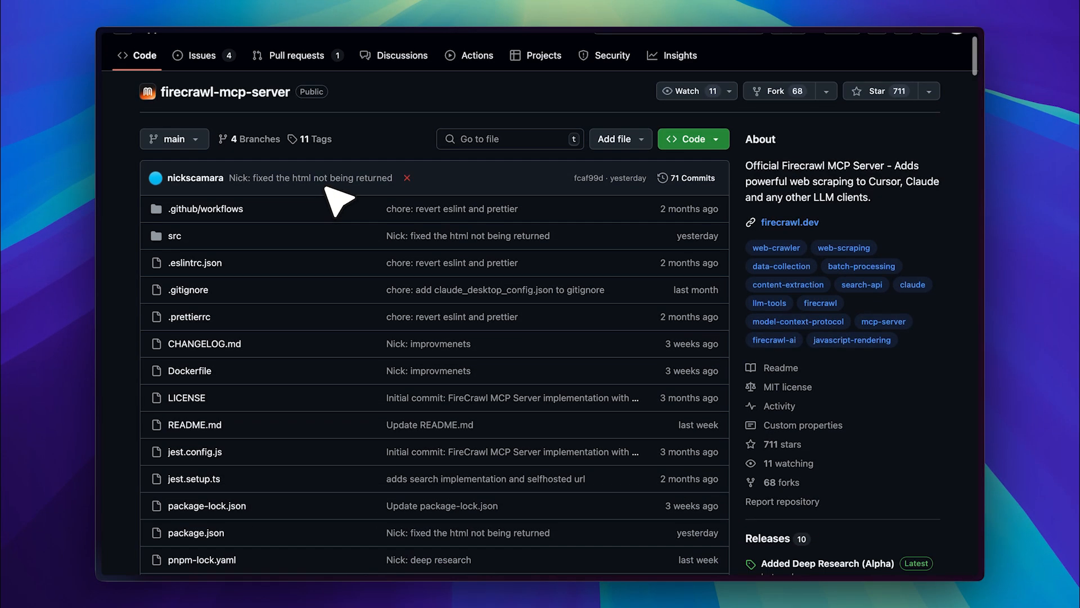
pyautogui.scroll(-3)
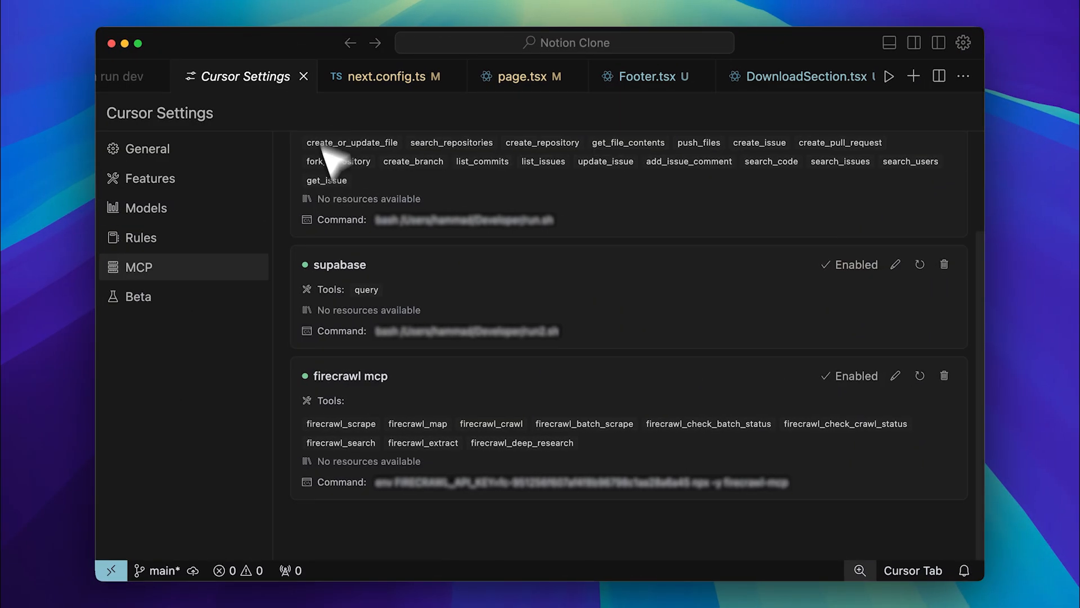
pyautogui.moveTo(458, 379)
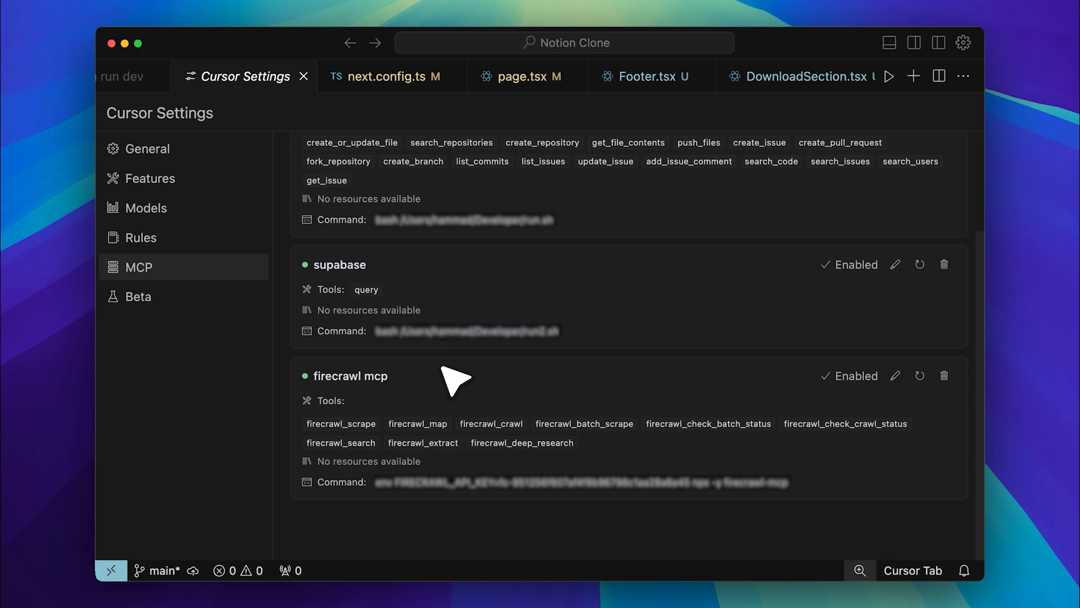
pyautogui.moveTo(525, 380)
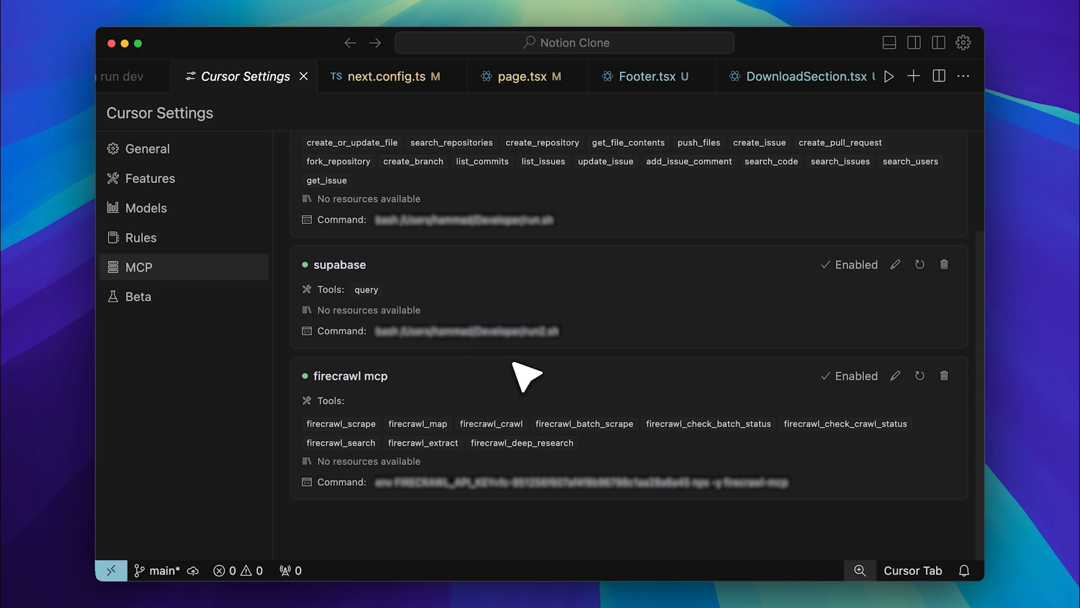
pyautogui.moveTo(563, 549)
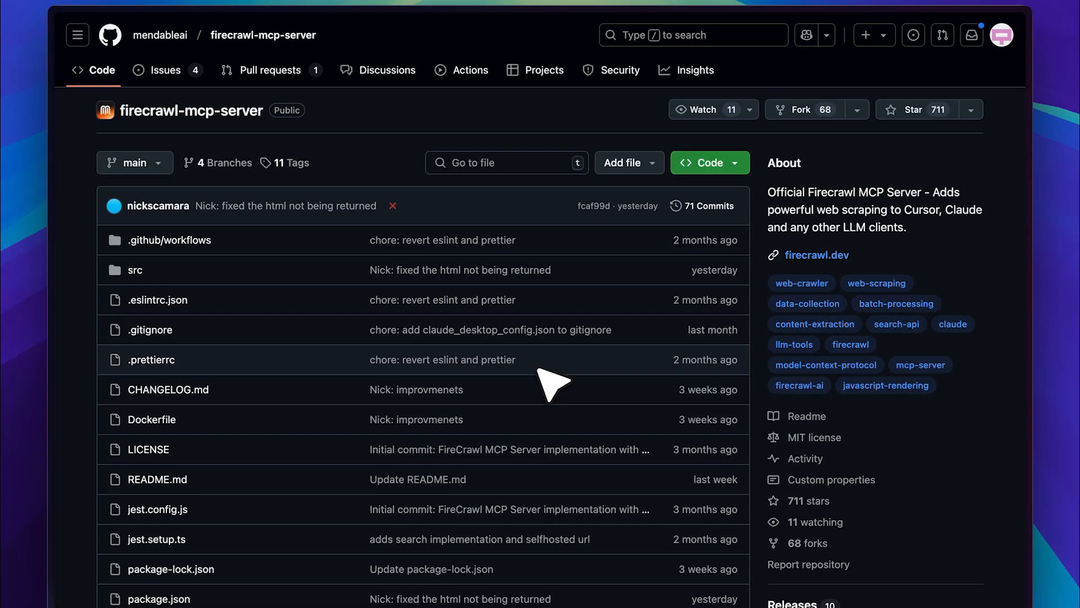
pyautogui.moveTo(413, 186)
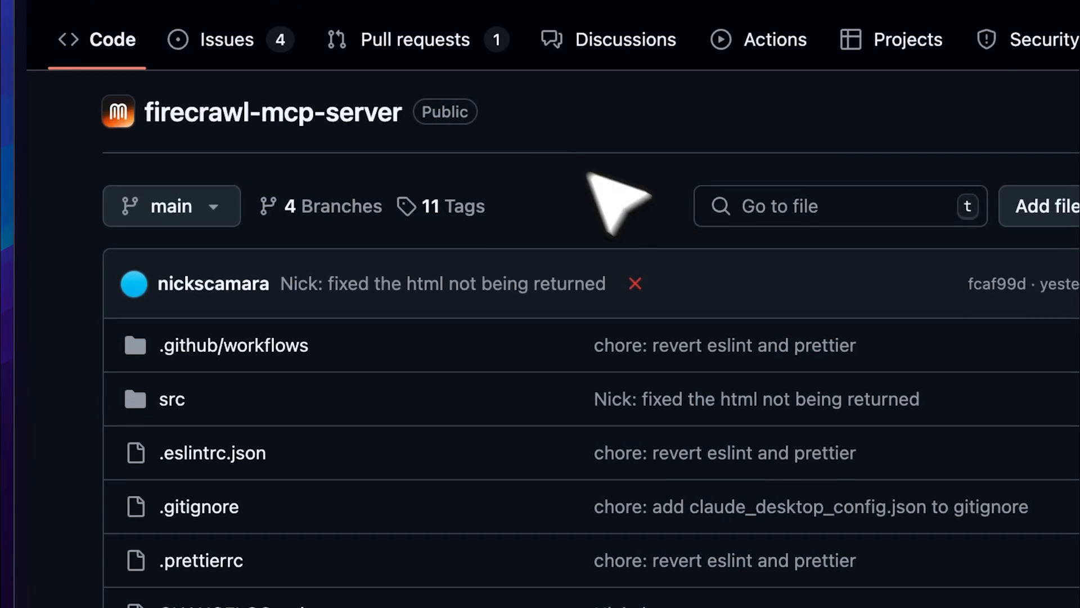
pyautogui.moveTo(544, 200)
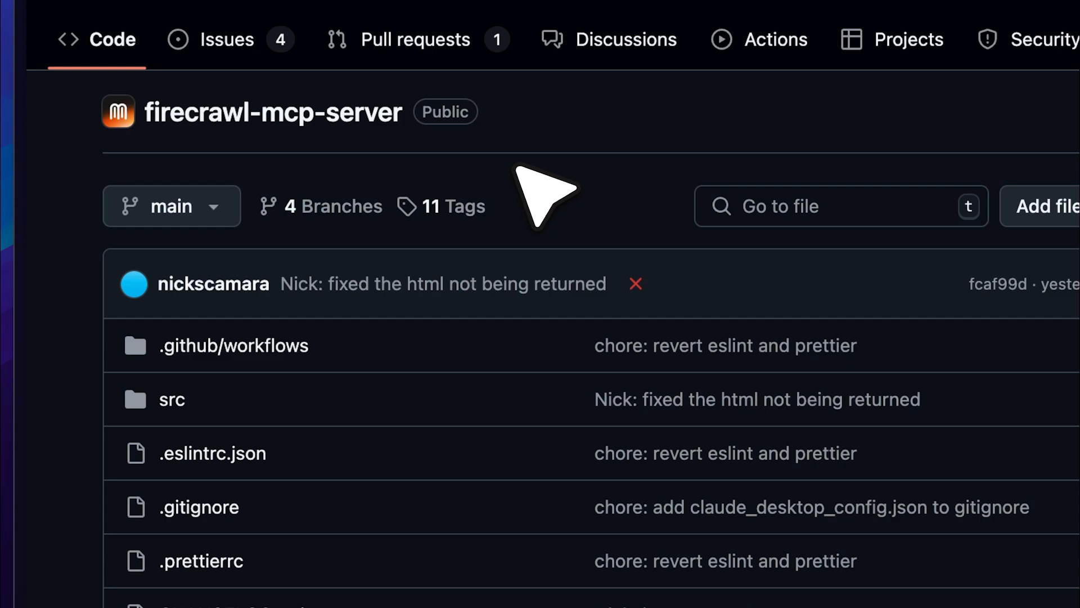
pyautogui.scroll(-3)
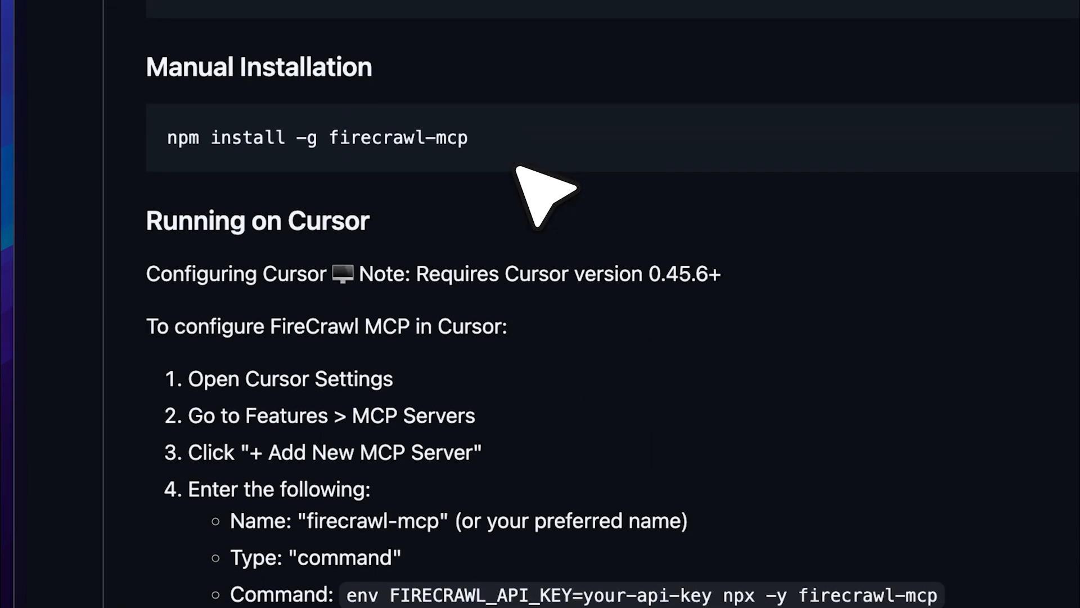
pyautogui.scroll(3)
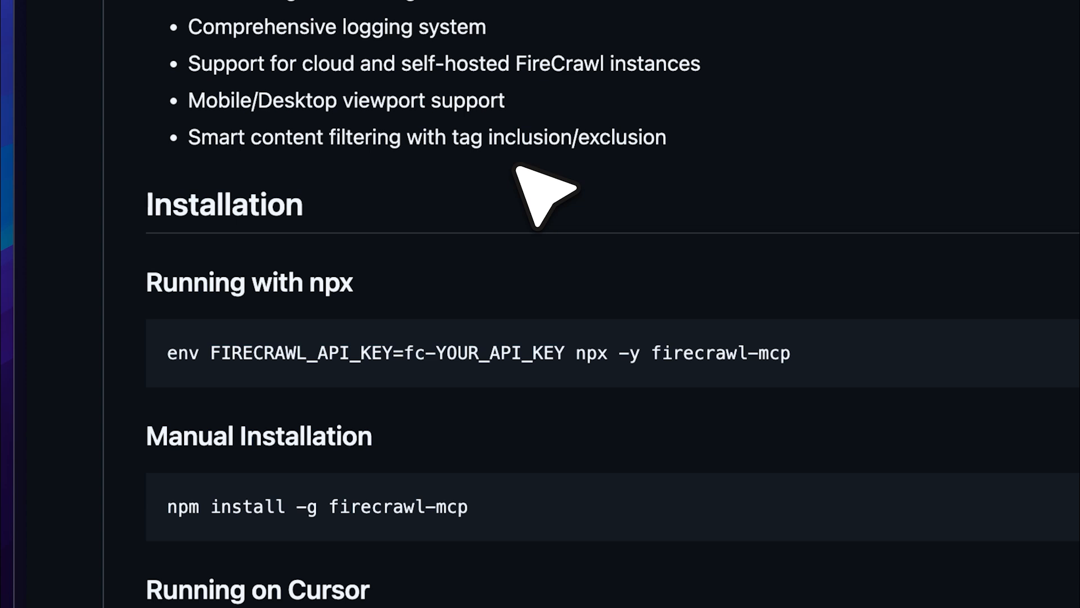
pyautogui.moveTo(367, 406)
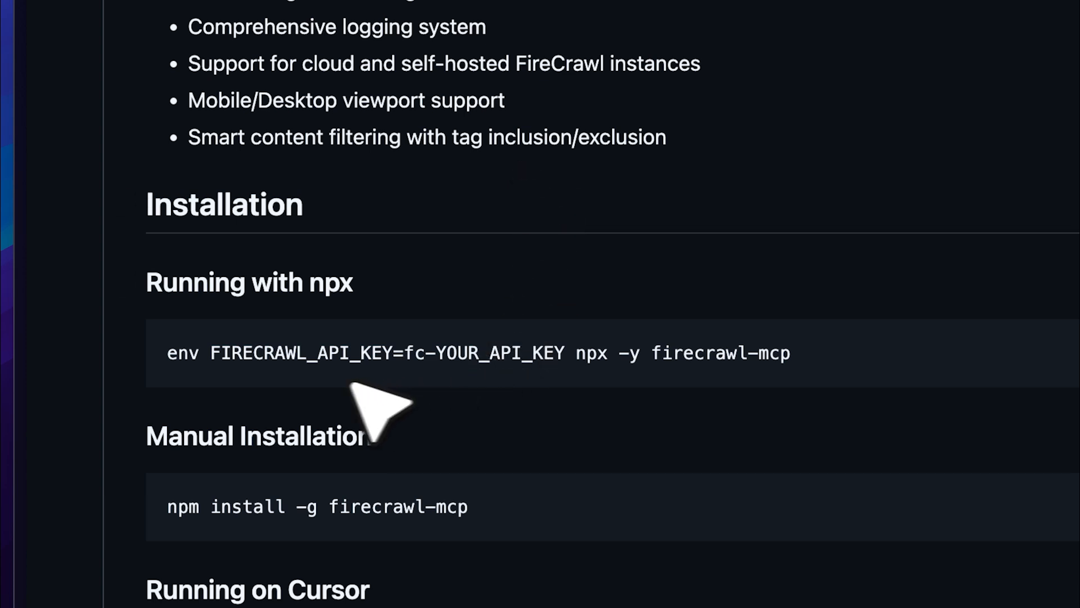
pyautogui.moveTo(513, 417)
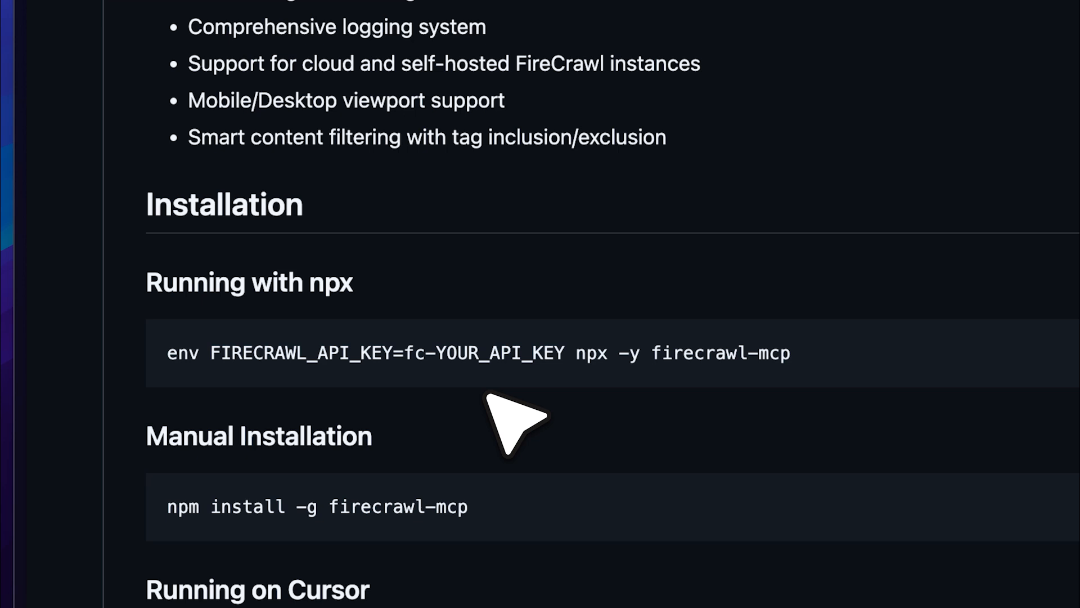
pyautogui.moveTo(544, 413)
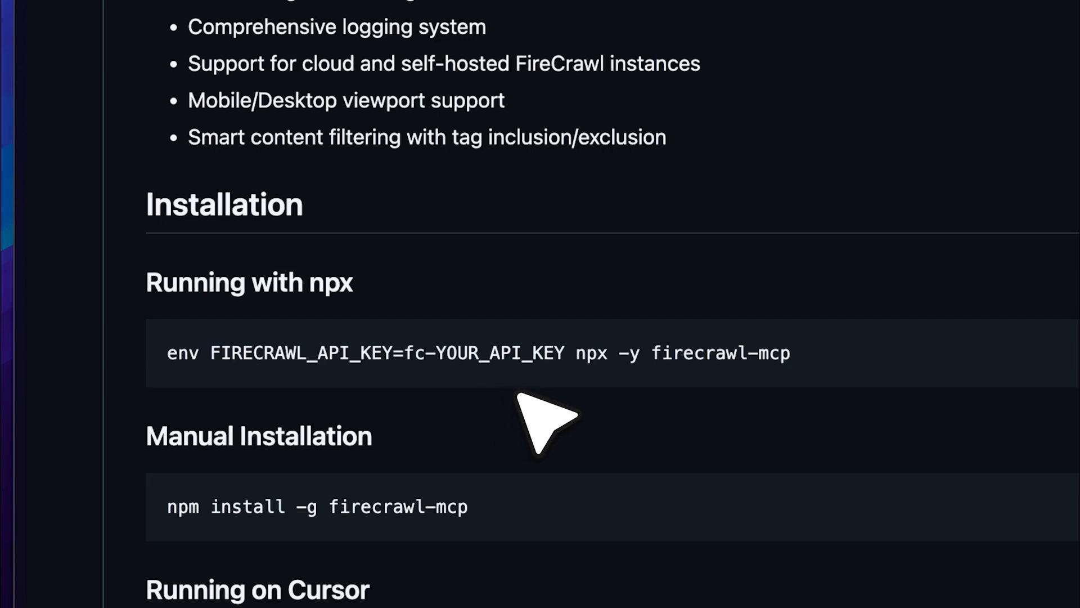
pyautogui.scroll(-3)
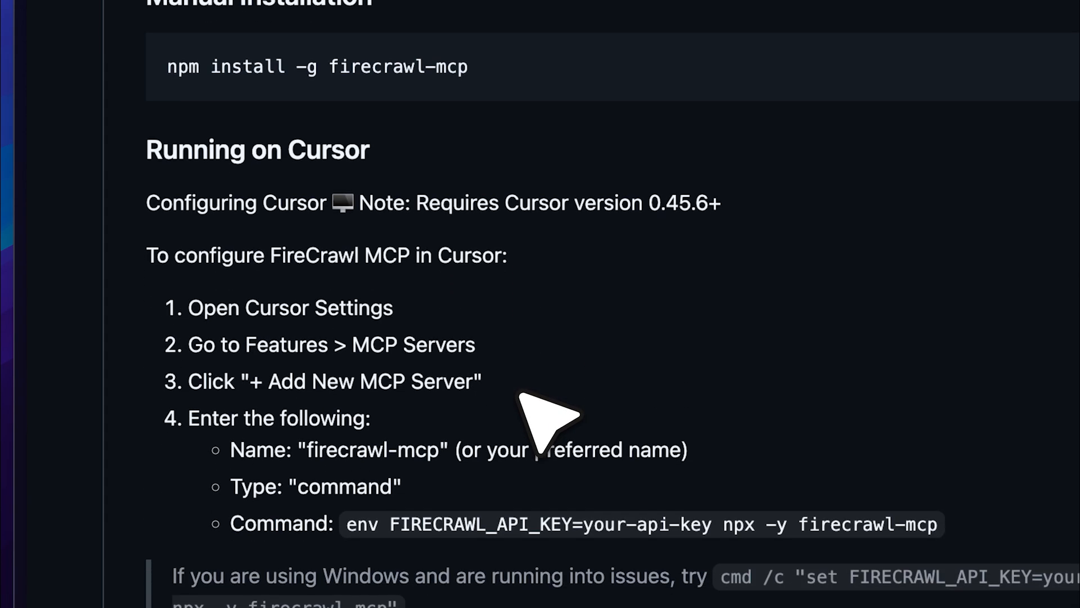
pyautogui.scroll(3)
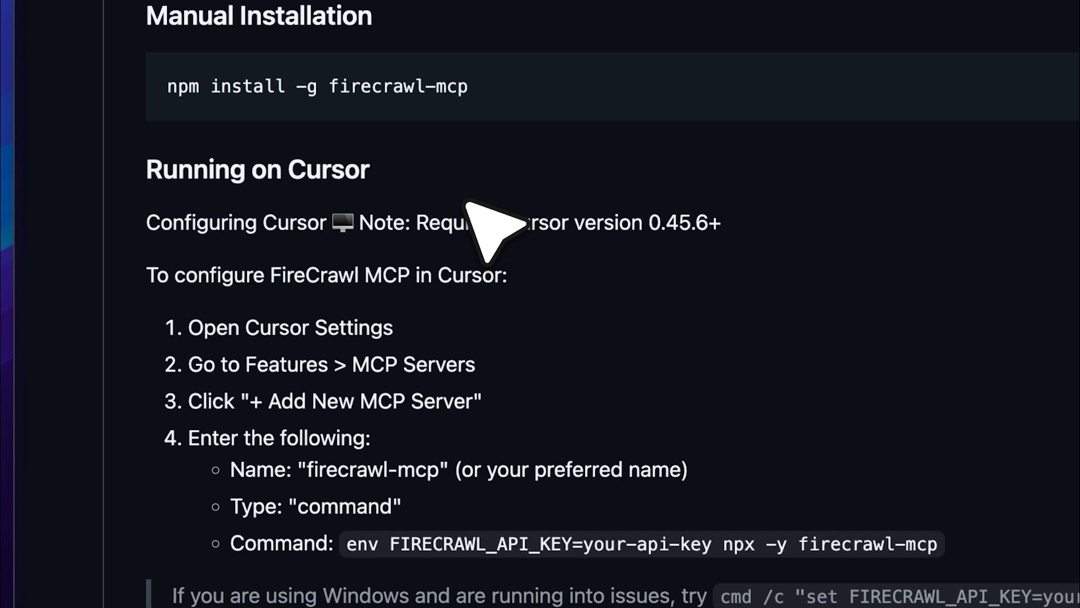
pyautogui.moveTo(474, 200)
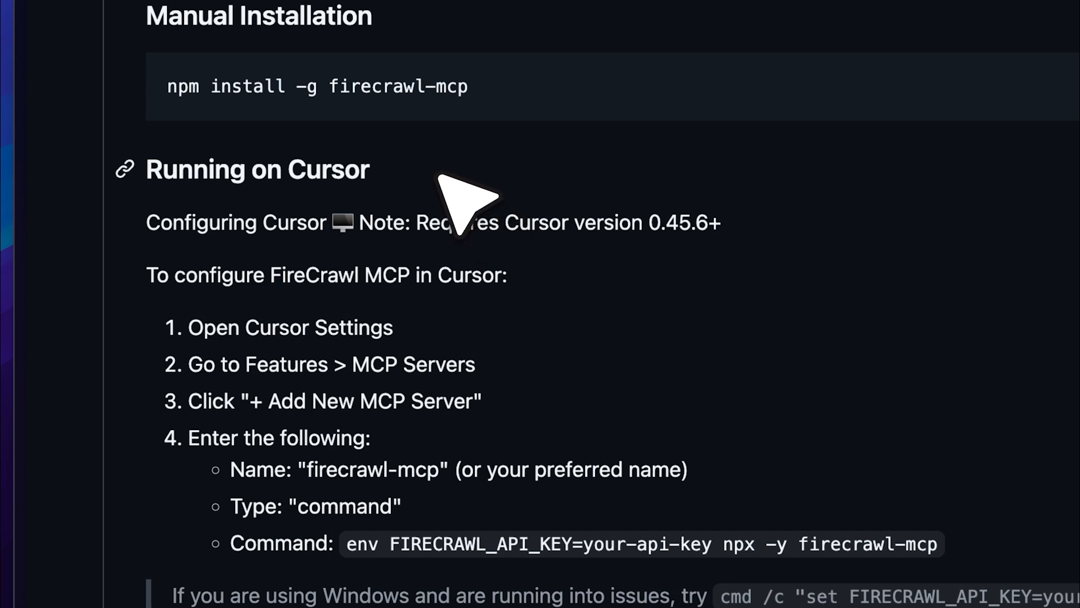
pyautogui.scroll(3)
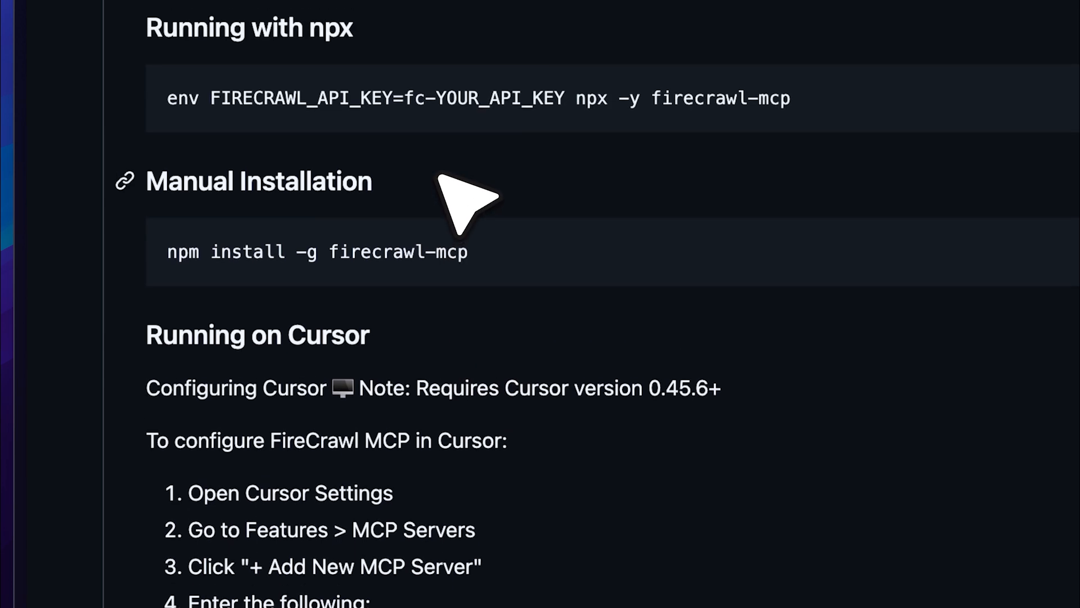
pyautogui.moveTo(471, 172)
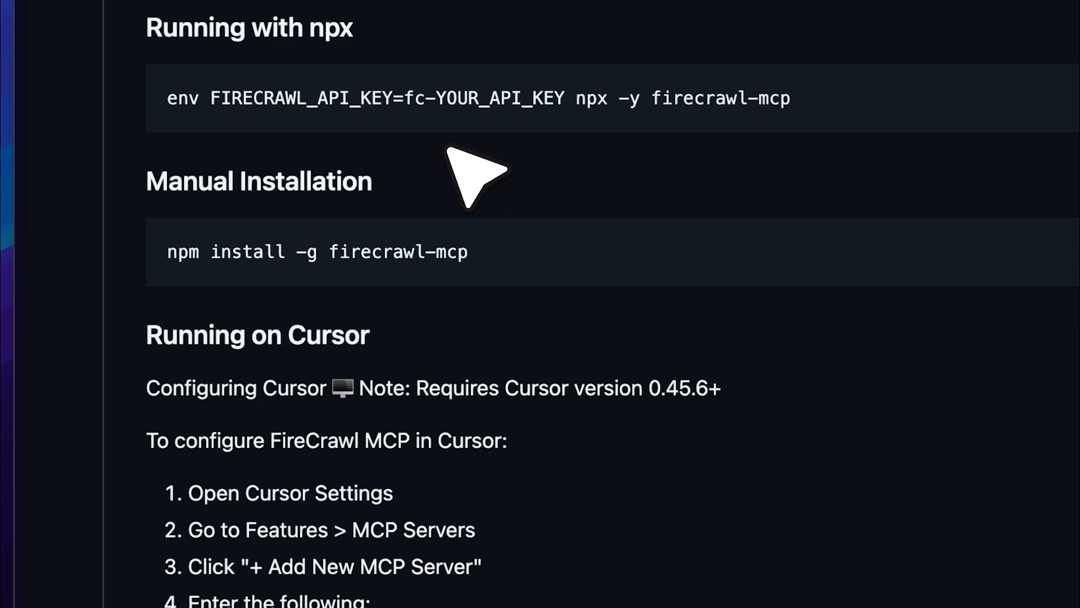
pyautogui.moveTo(513, 175)
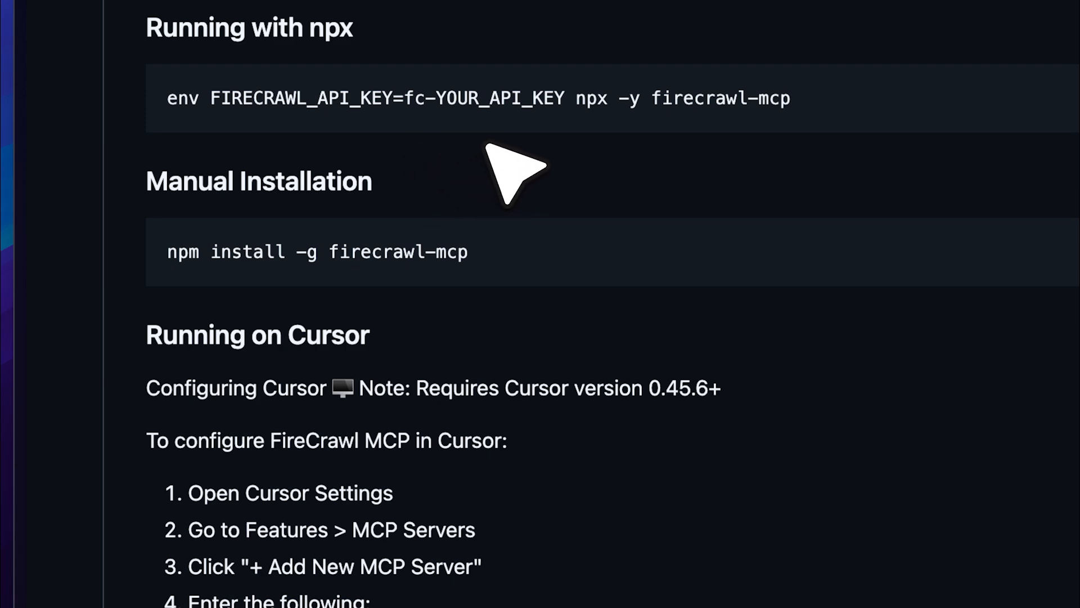
pyautogui.scroll(-3)
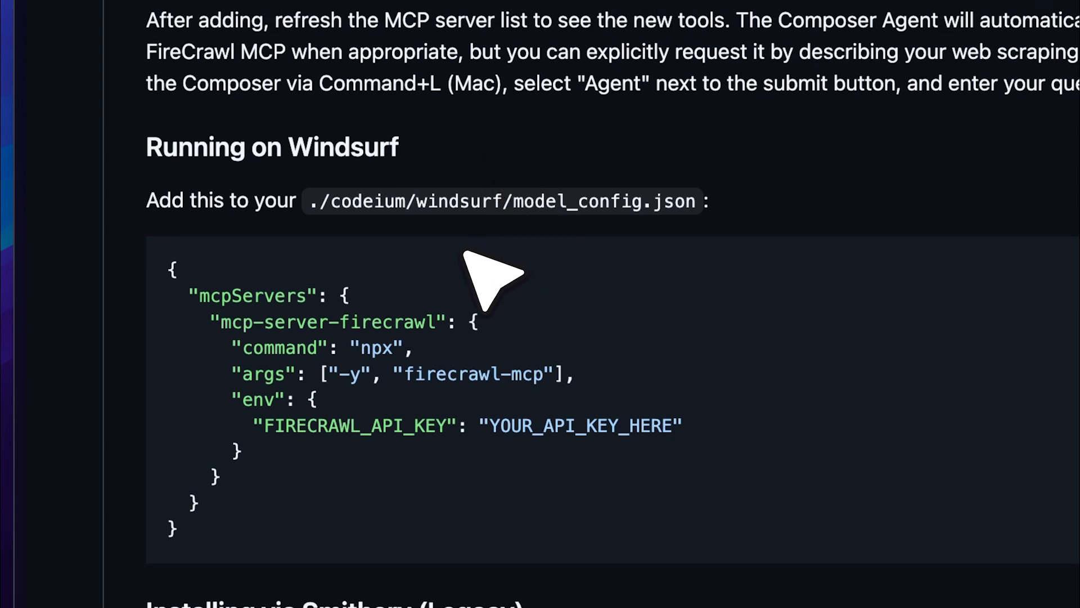
pyautogui.moveTo(424, 266)
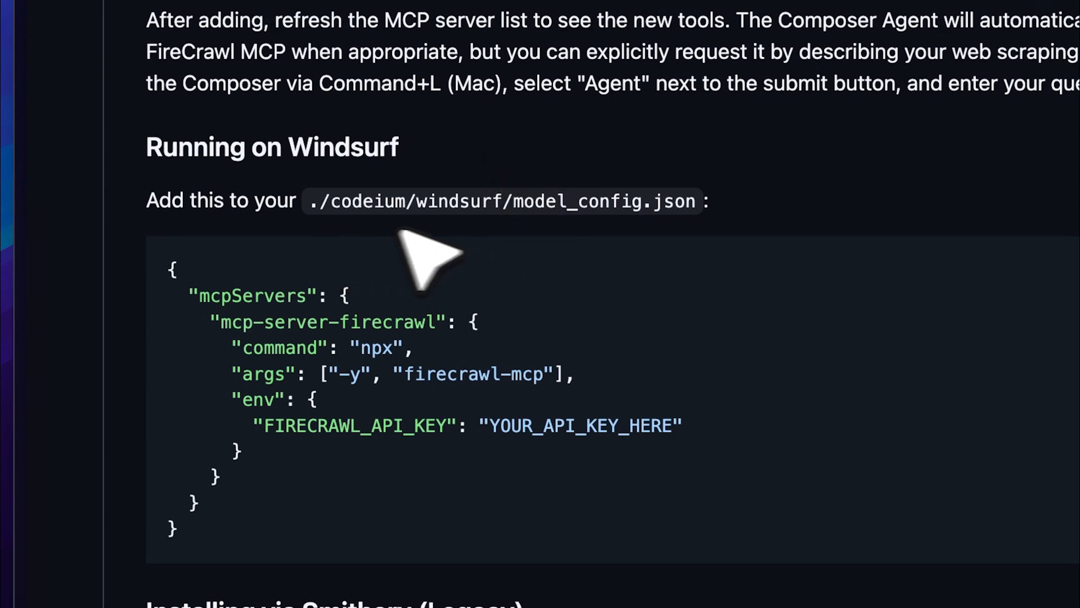
pyautogui.moveTo(551, 269)
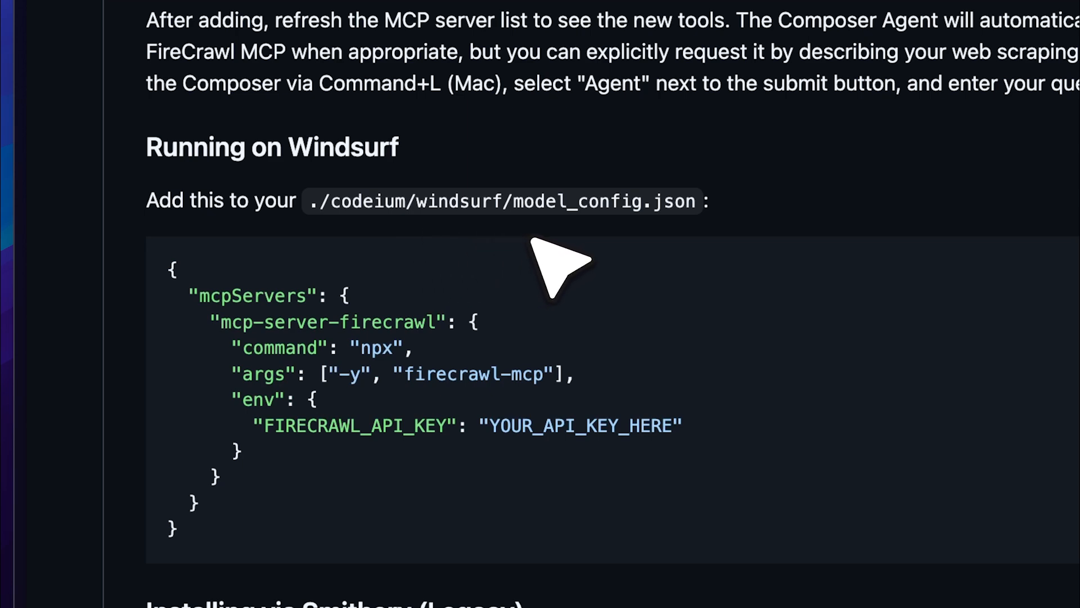
pyautogui.moveTo(472, 317)
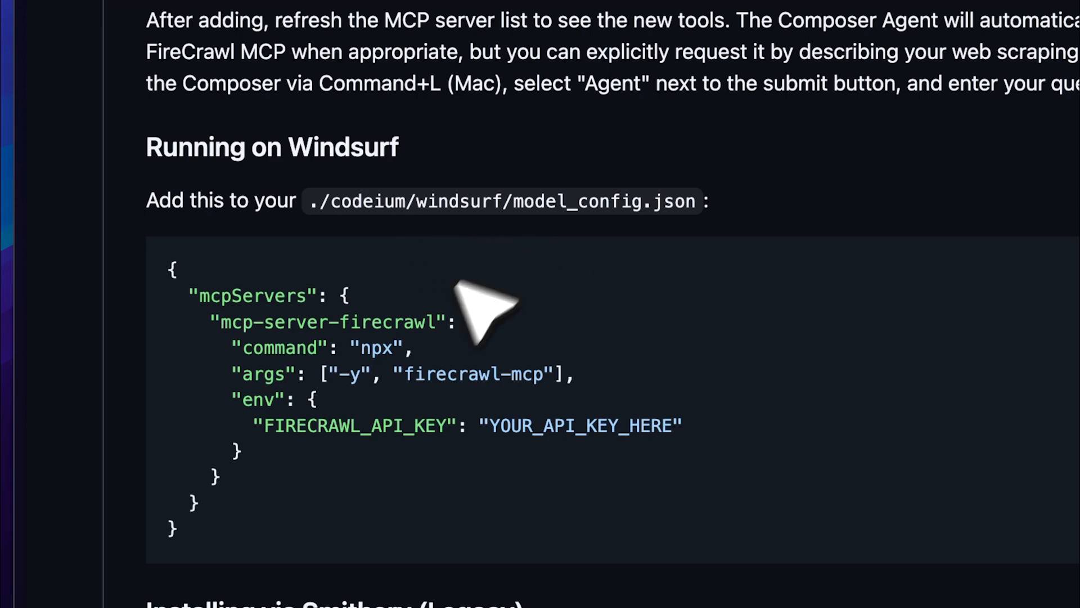
pyautogui.scroll(-3)
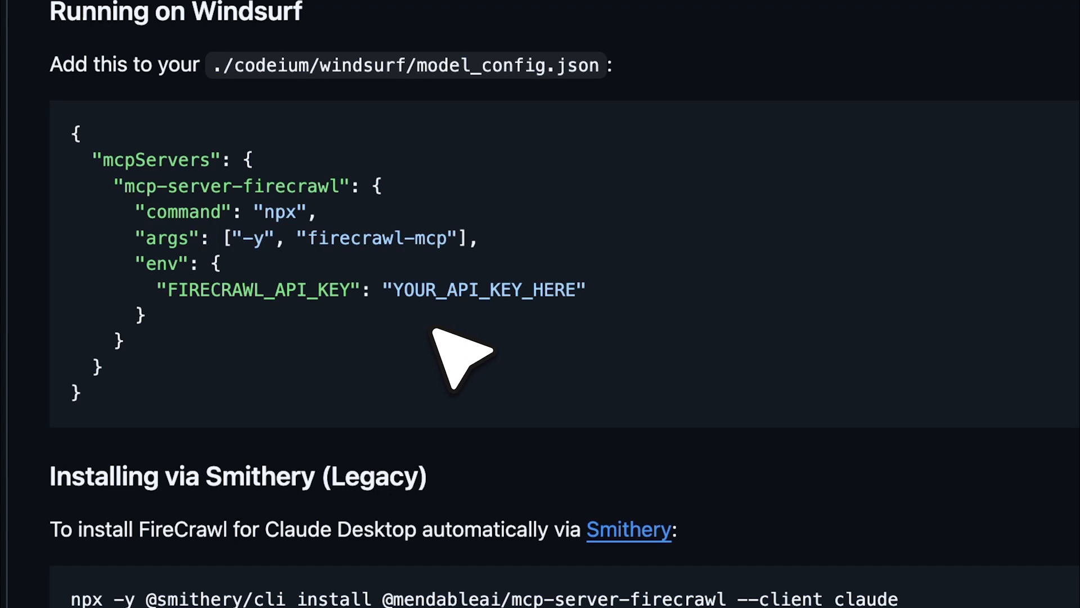
pyautogui.scroll(-3)
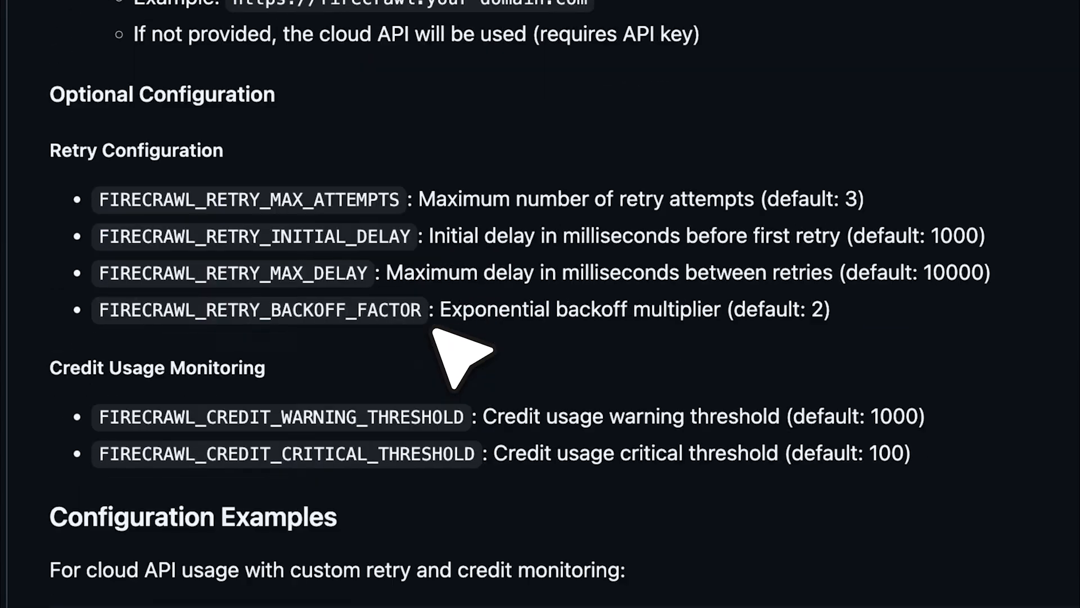
pyautogui.scroll(-3)
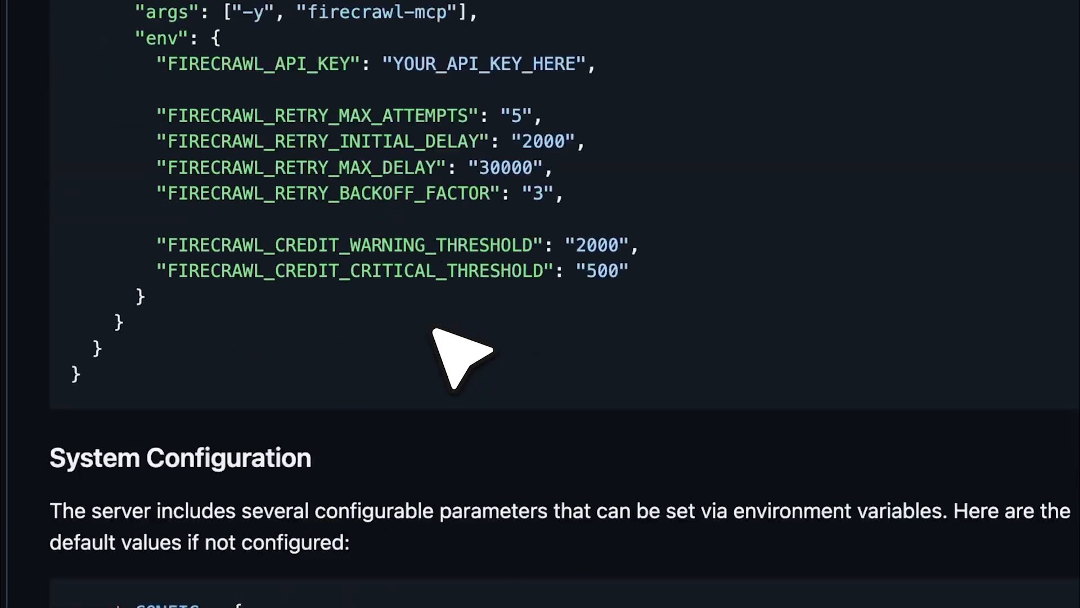
pyautogui.scroll(-3)
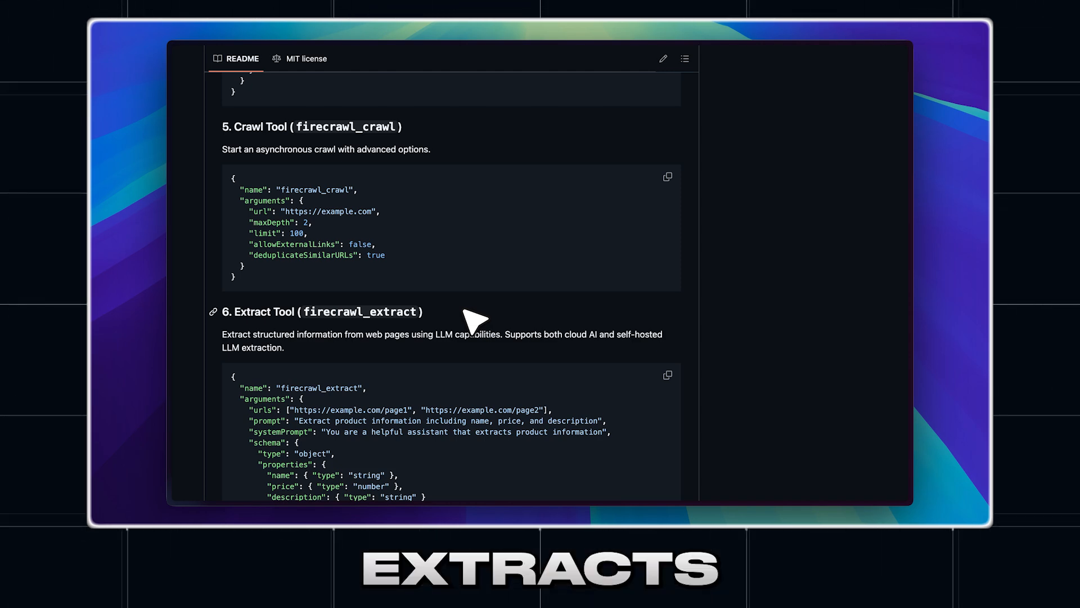
pyautogui.scroll(3)
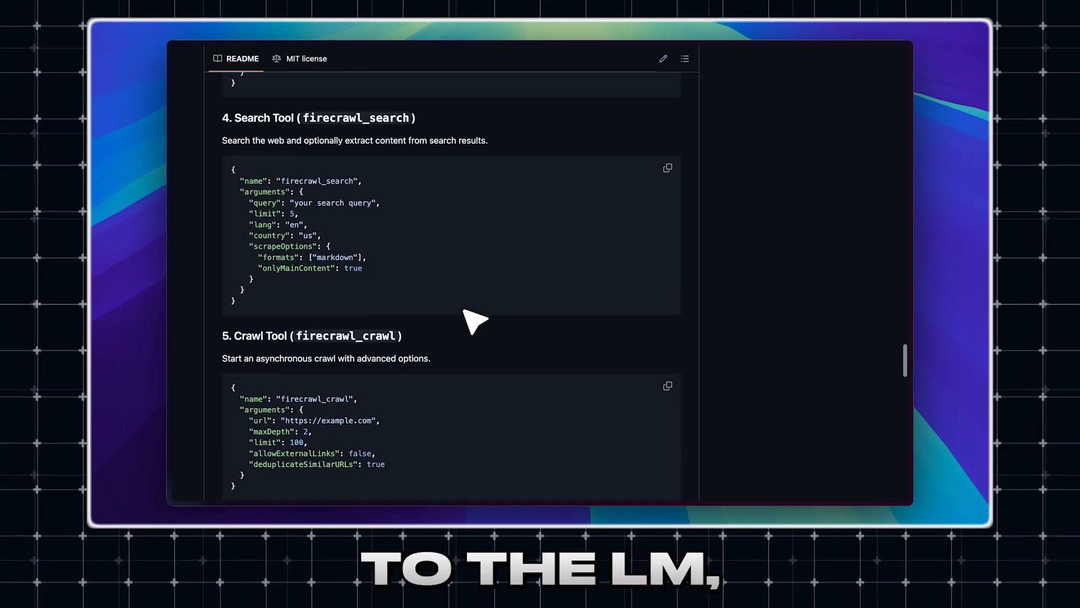
pyautogui.scroll(3)
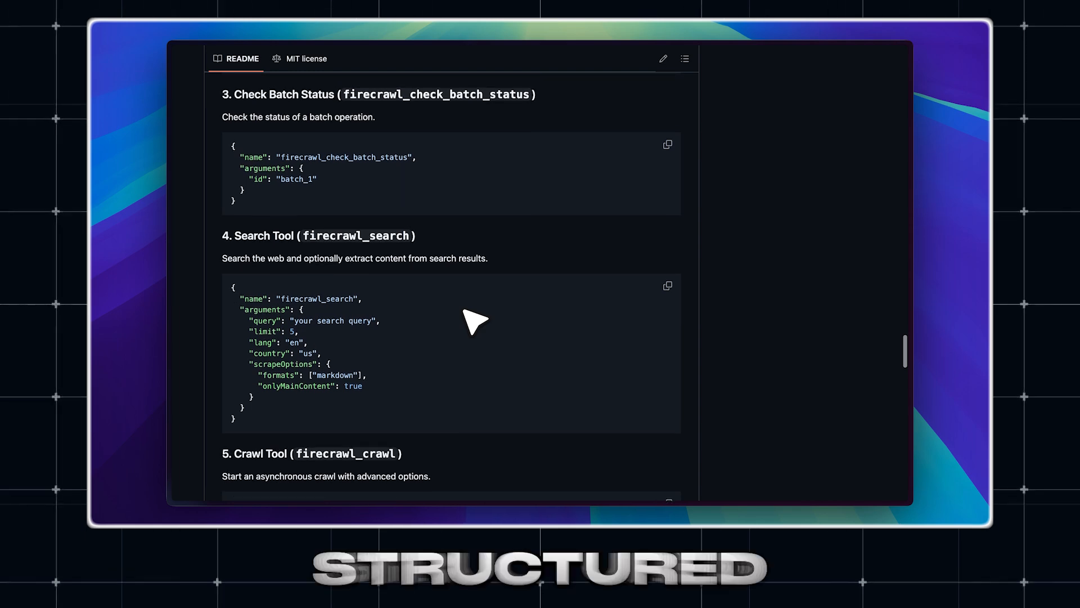
pyautogui.moveTo(535, 283)
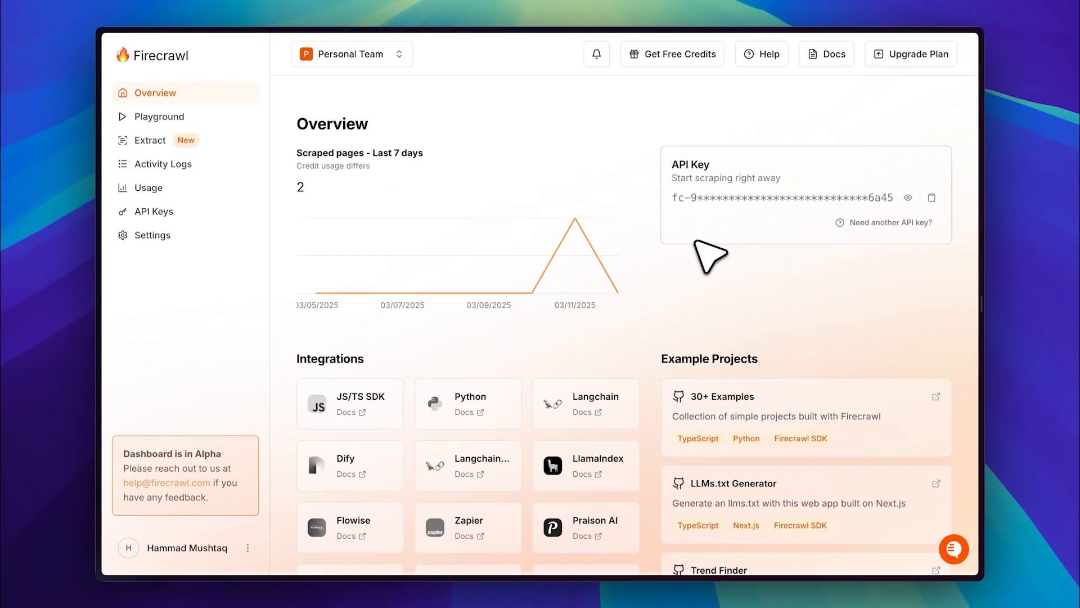
pyautogui.moveTo(694, 228)
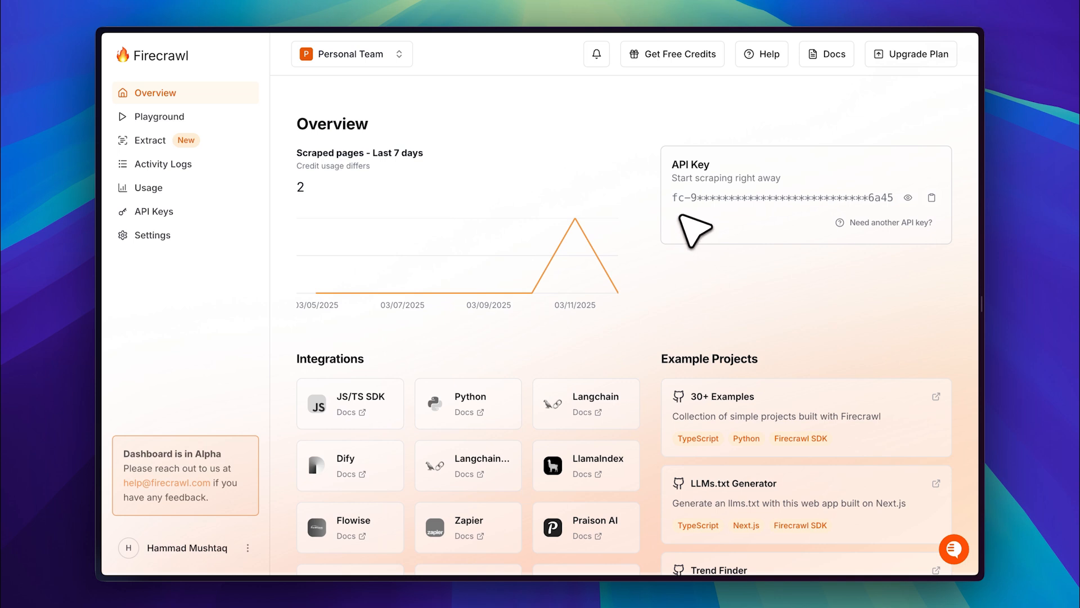
pyautogui.moveTo(686, 227)
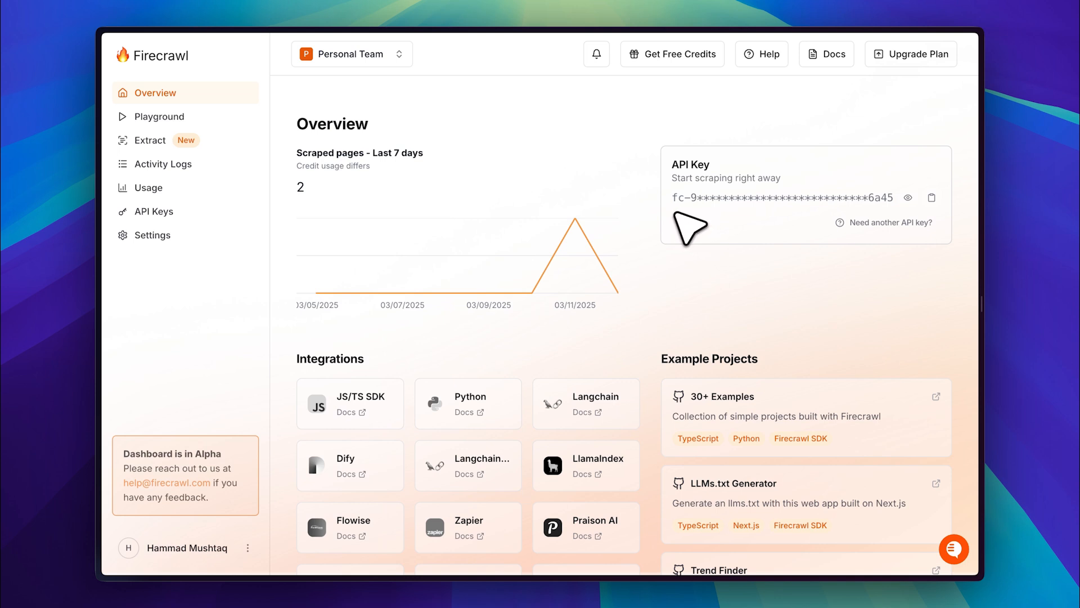
pyautogui.moveTo(837, 224)
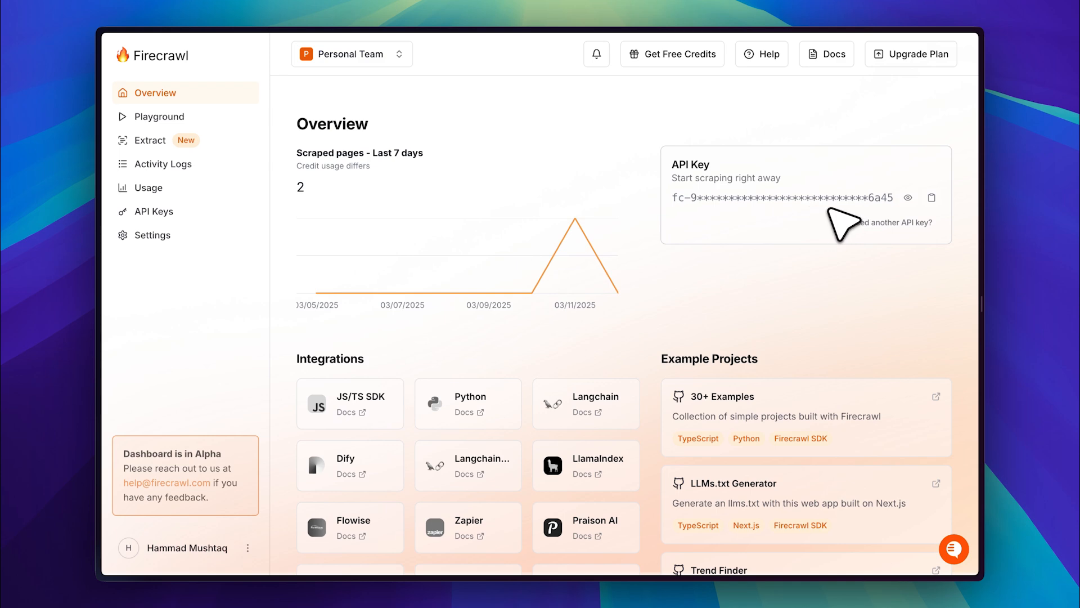
pyautogui.moveTo(391, 198)
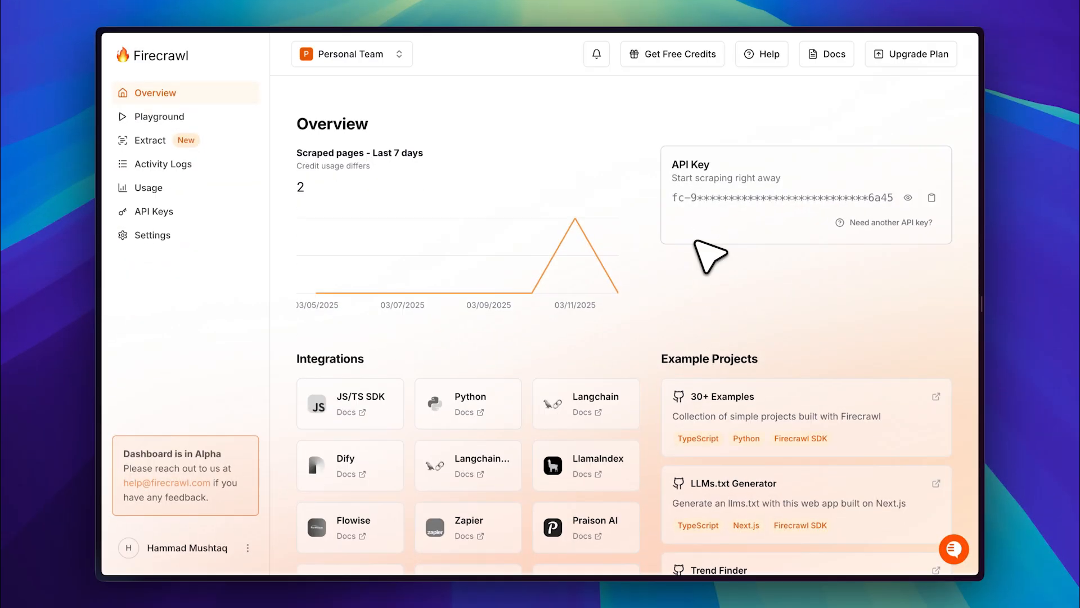
pyautogui.moveTo(689, 228)
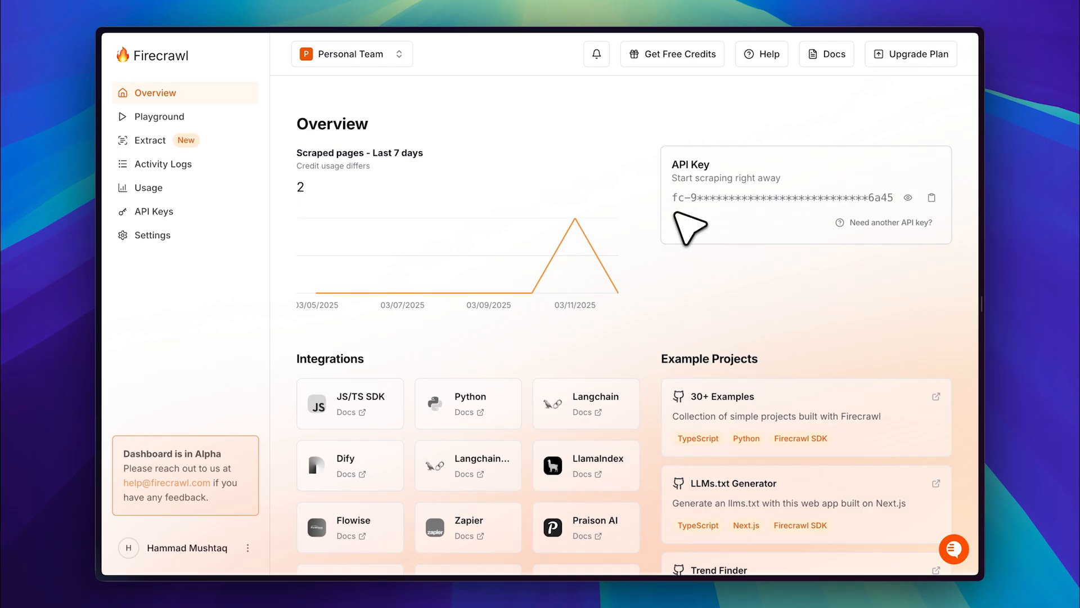
pyautogui.moveTo(844, 224)
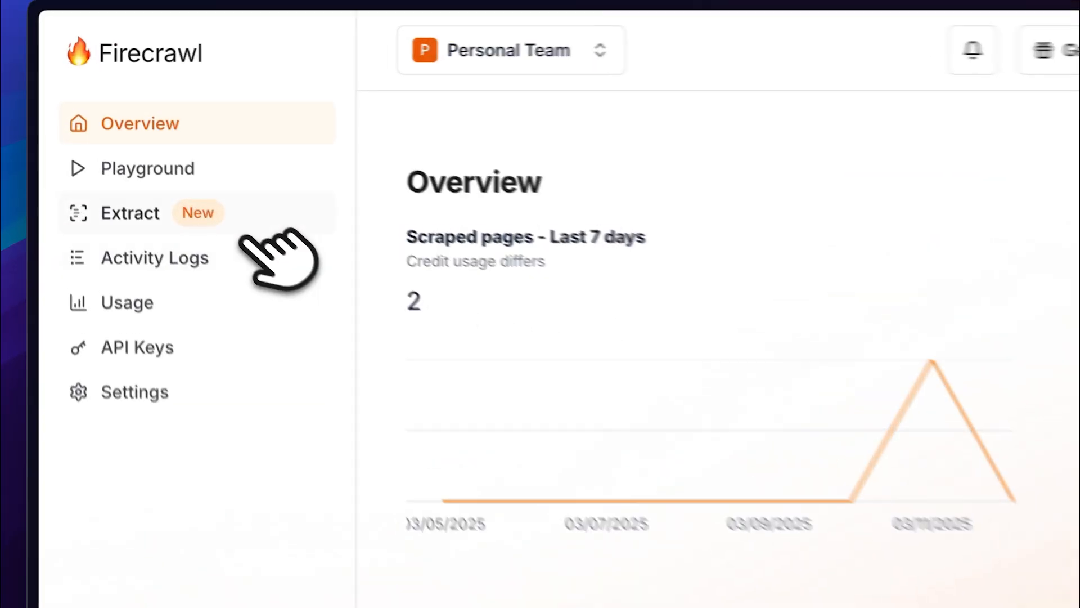
# From the Extract section, bring up Firecrawl's pricing plans with the Free, Hobby and Standard tiers.
pyautogui.click(129, 212)
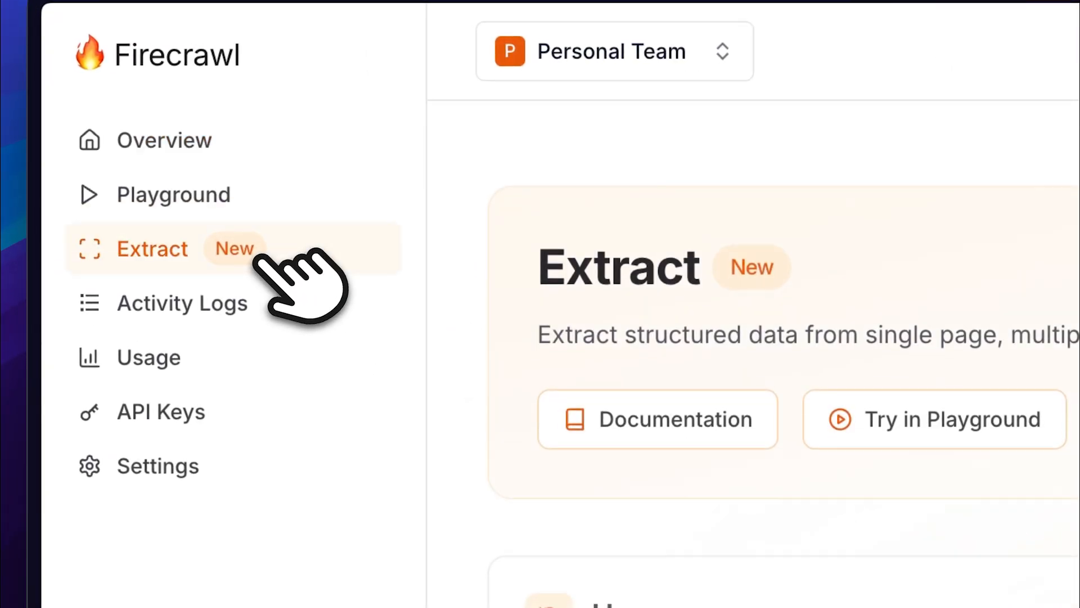
pyautogui.click(153, 249)
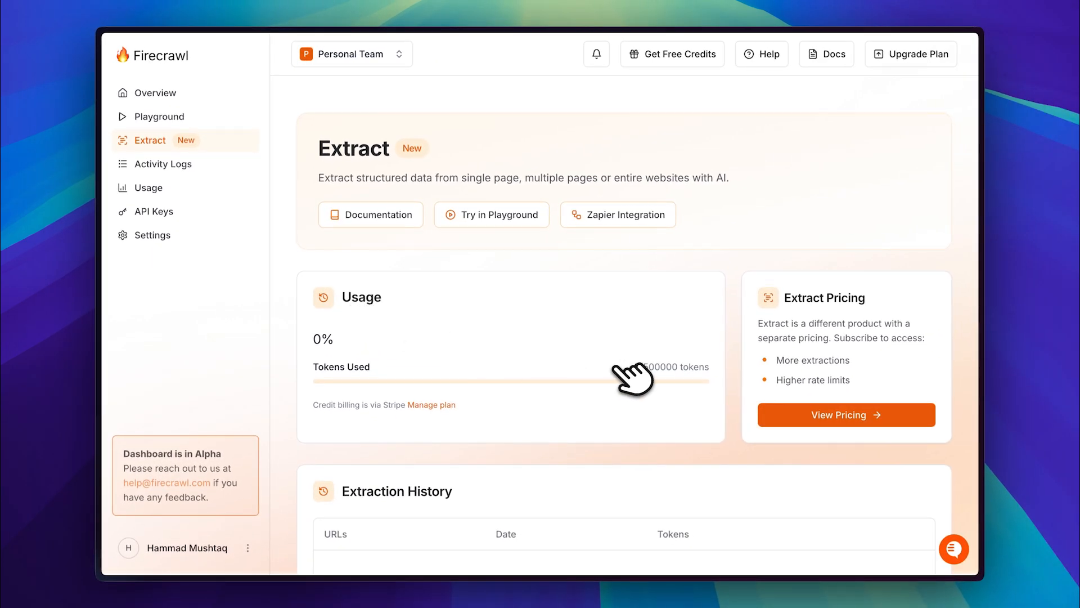
pyautogui.click(845, 415)
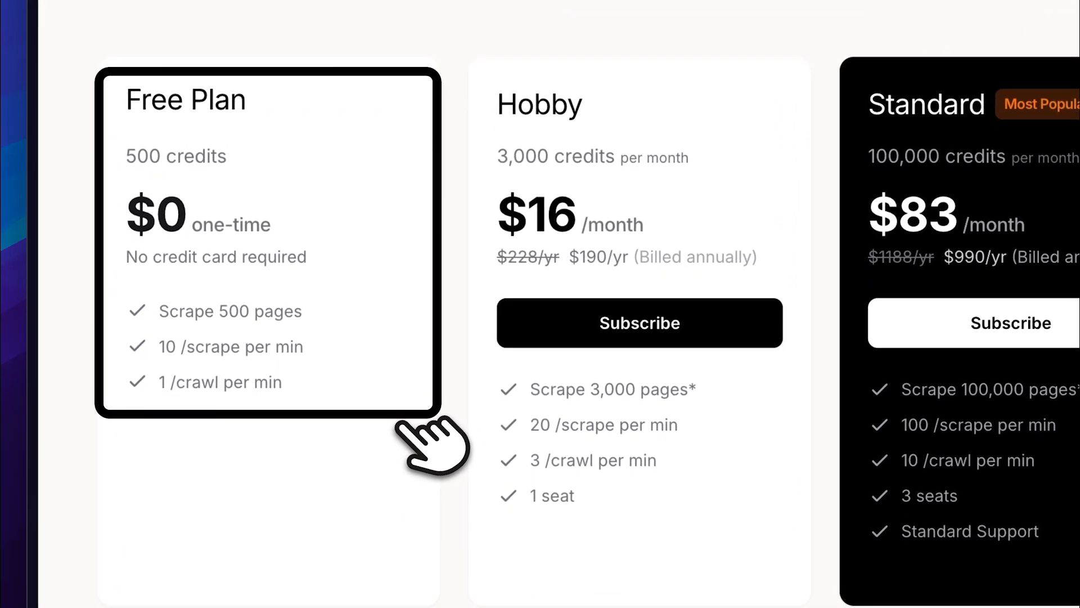
pyautogui.moveTo(372, 248)
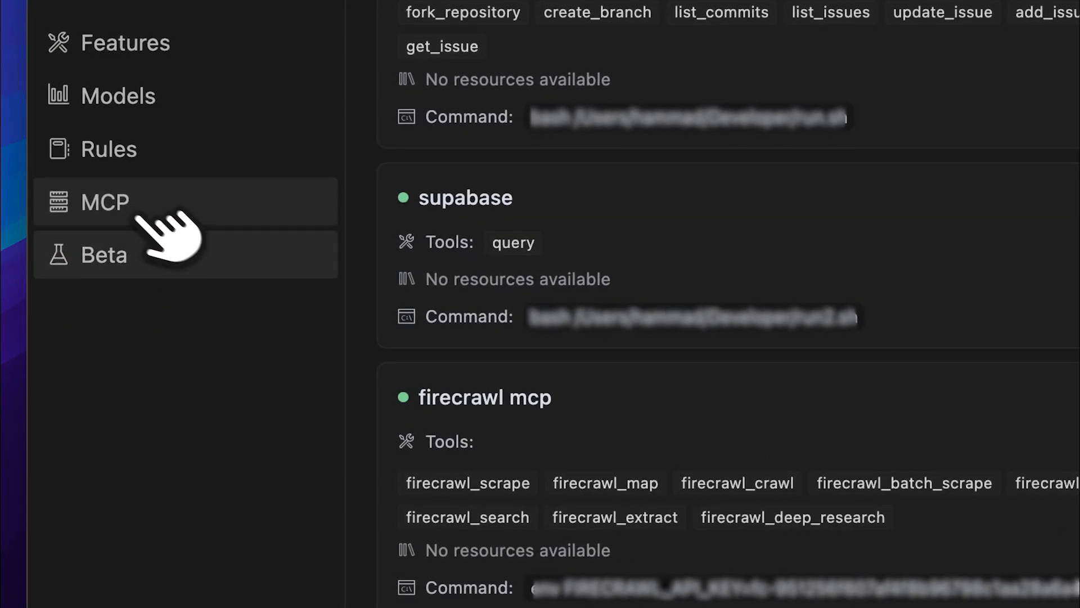
pyautogui.moveTo(351, 413)
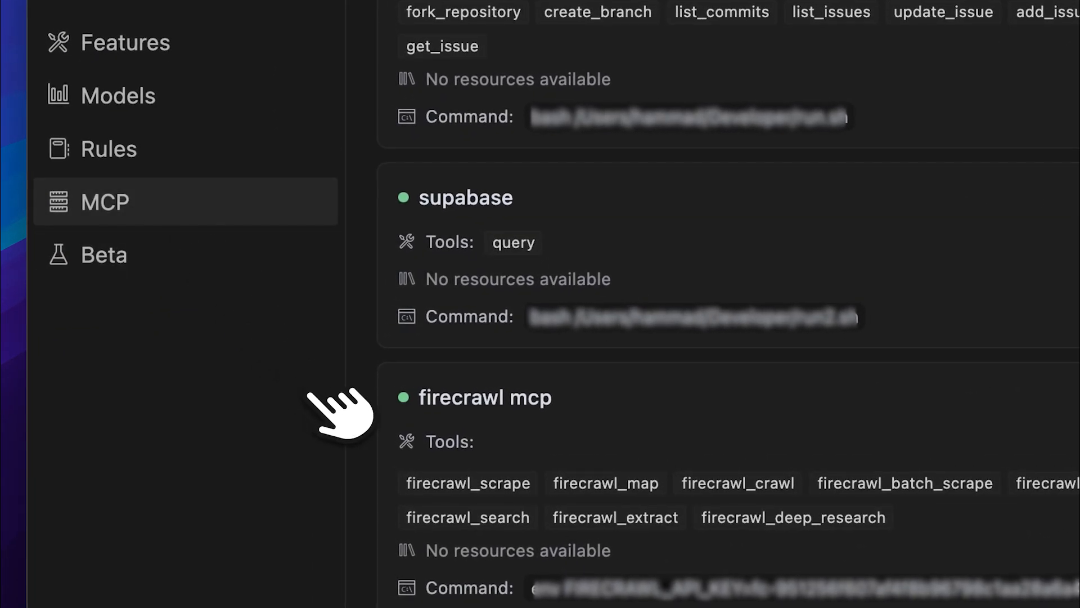
# Scroll Cursor's MCP settings down to the enabled firecrawl mcp server entry.
pyautogui.scroll(-3)
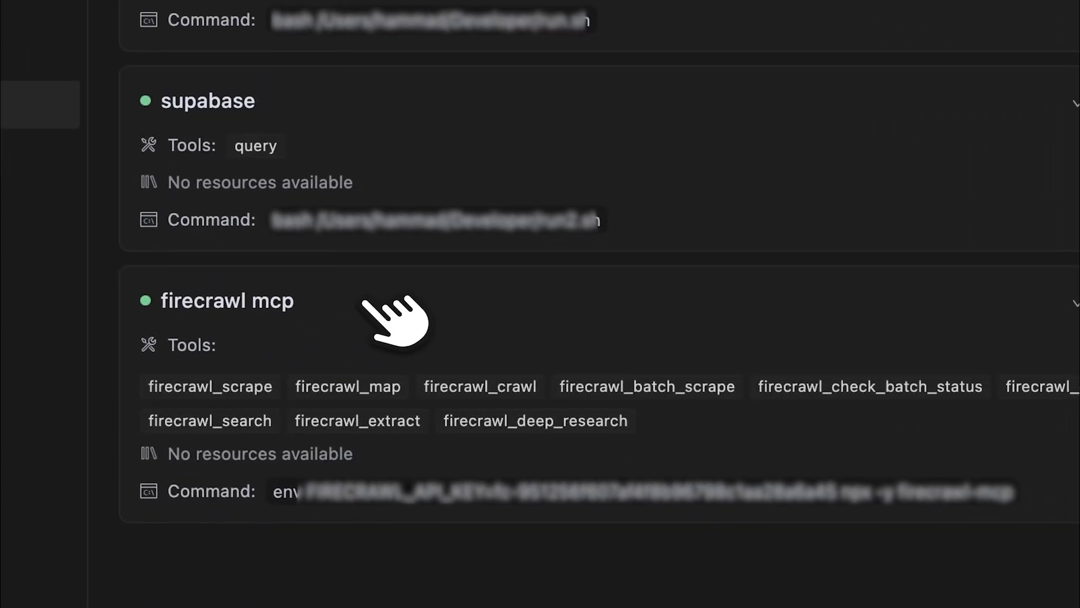
pyautogui.moveTo(710, 341)
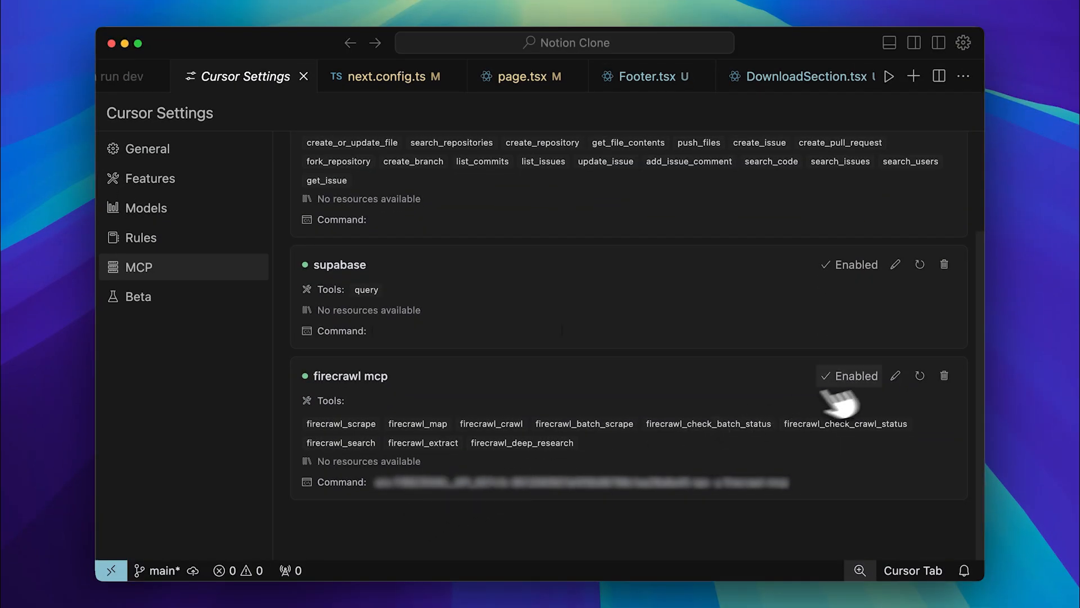
# Bring up the Edit MCP Server dialog for the firecrawl mcp server.
pyautogui.click(894, 375)
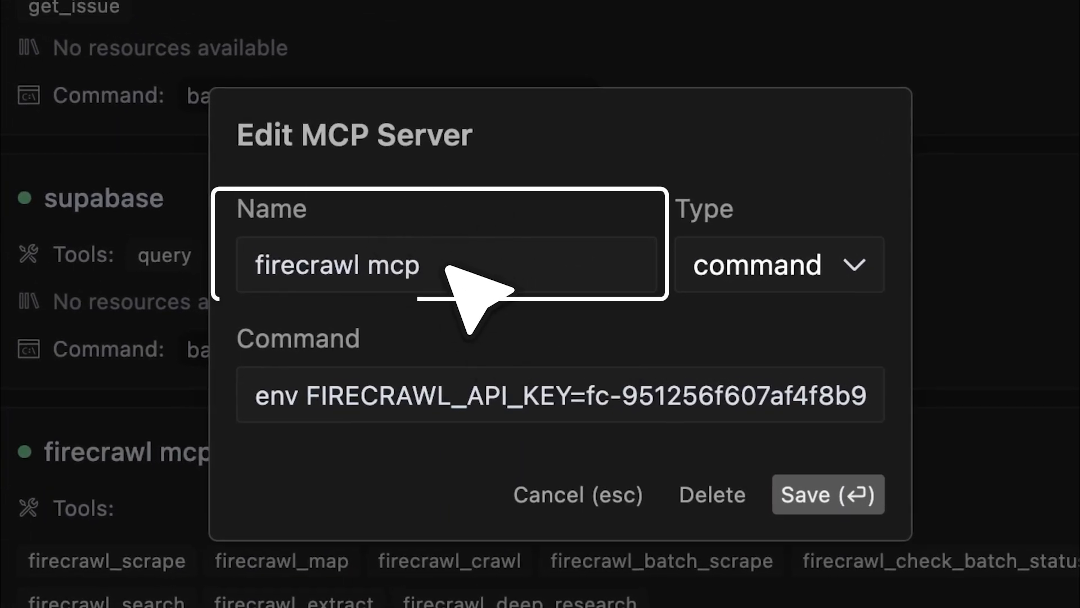
pyautogui.moveTo(779, 275)
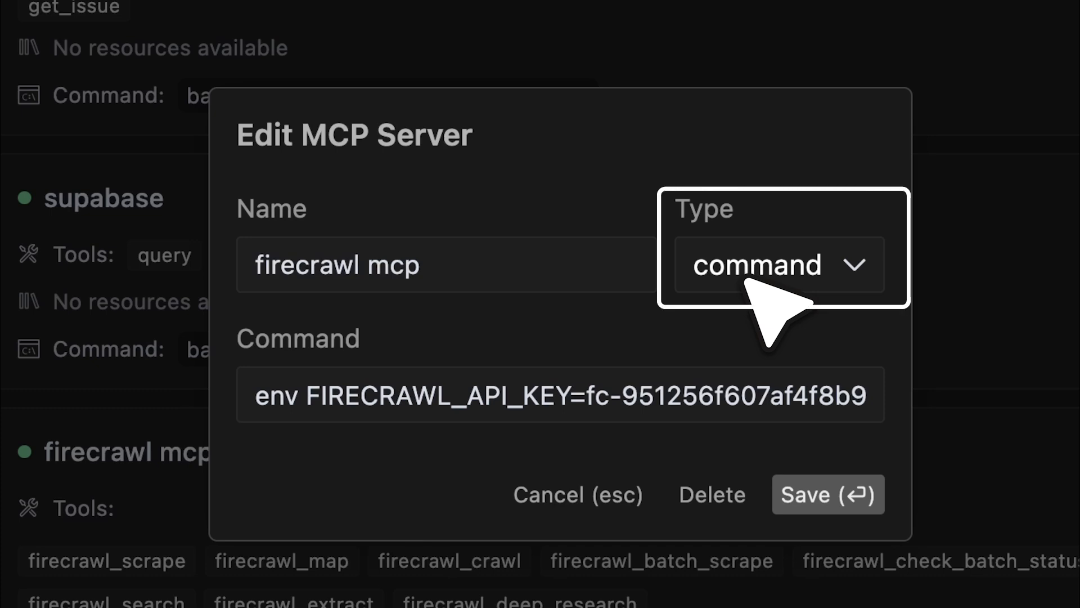
pyautogui.moveTo(765, 406)
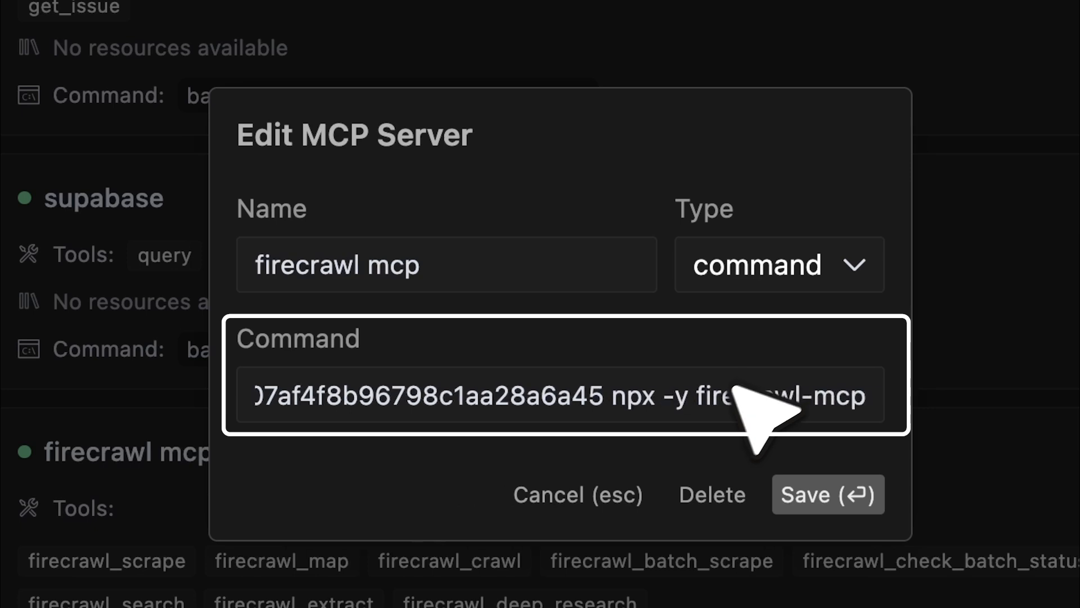
pyautogui.moveTo(678, 468)
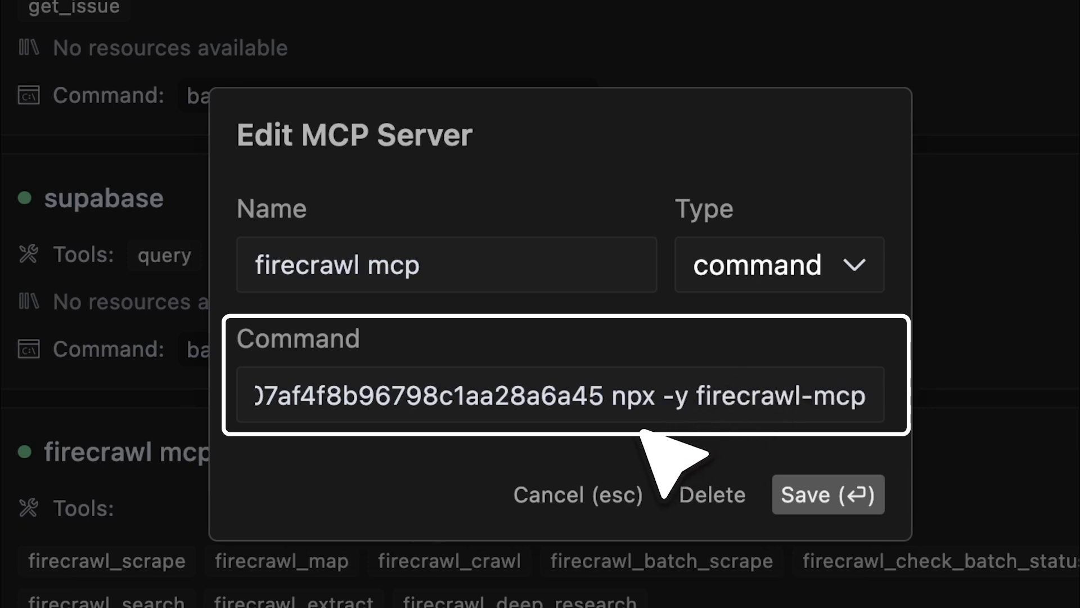
pyautogui.moveTo(599, 400)
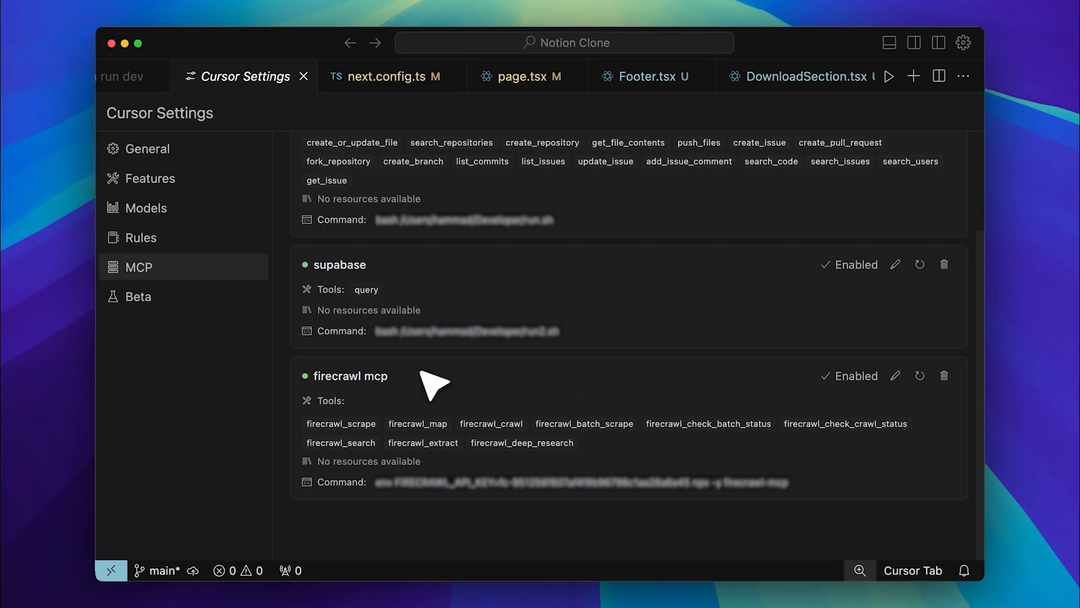
pyautogui.moveTo(444, 389)
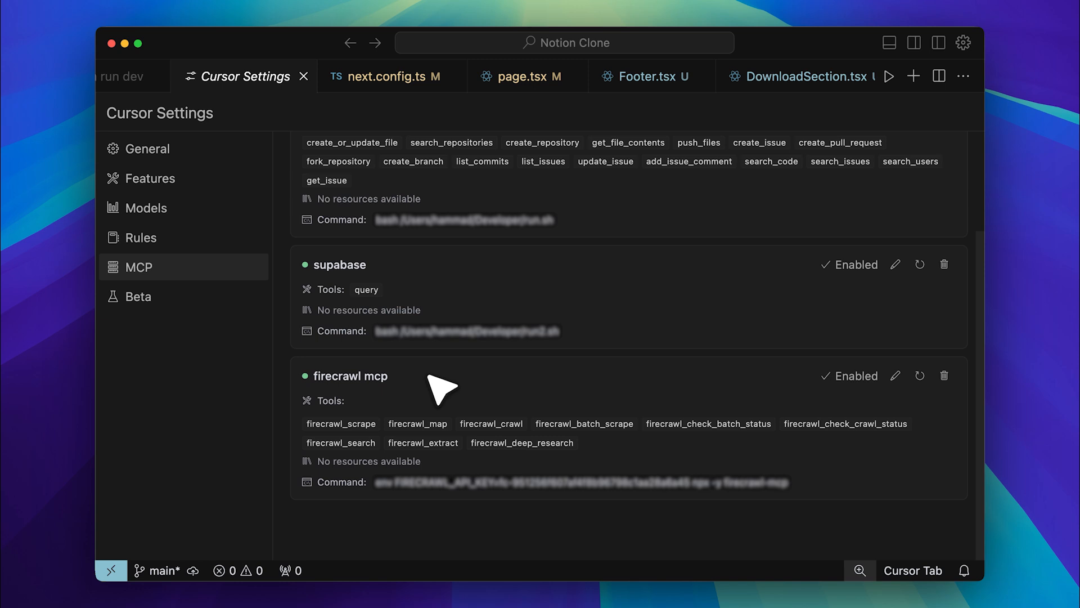
pyautogui.moveTo(919, 376)
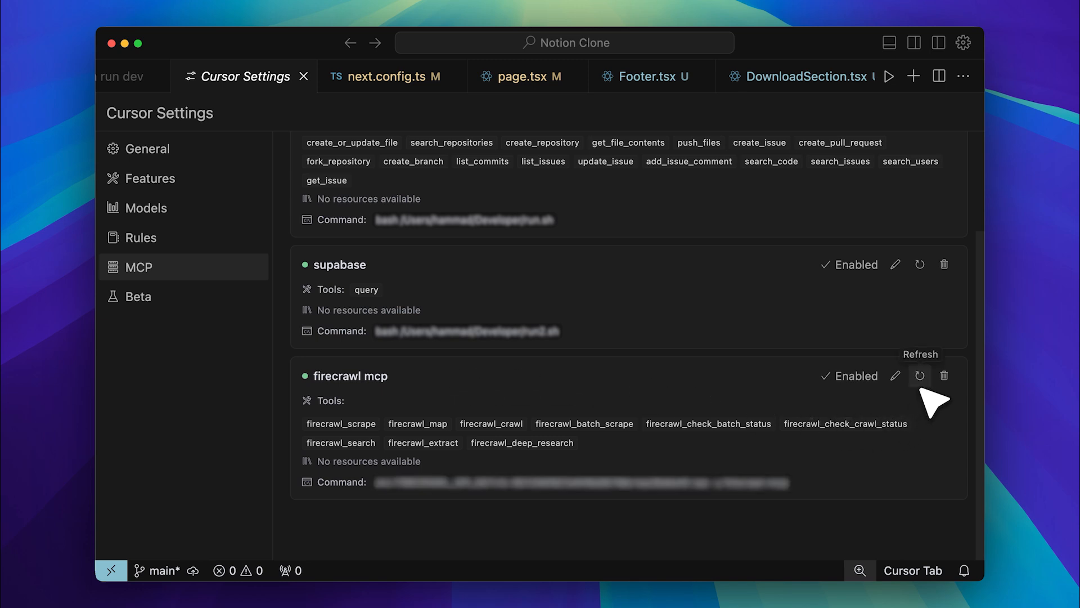
pyautogui.moveTo(773, 538)
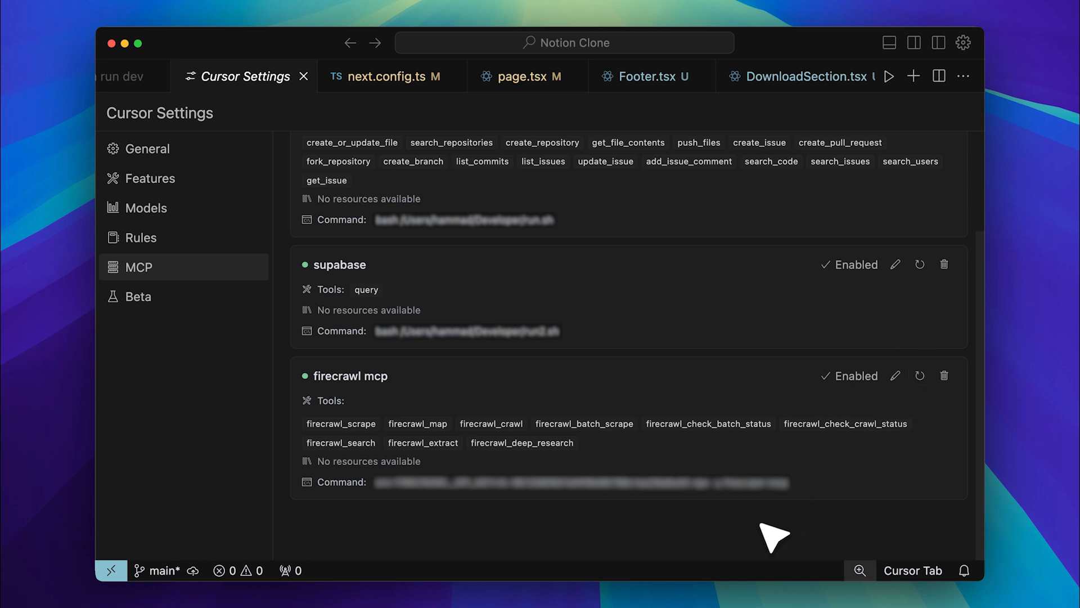
pyautogui.moveTo(533, 517)
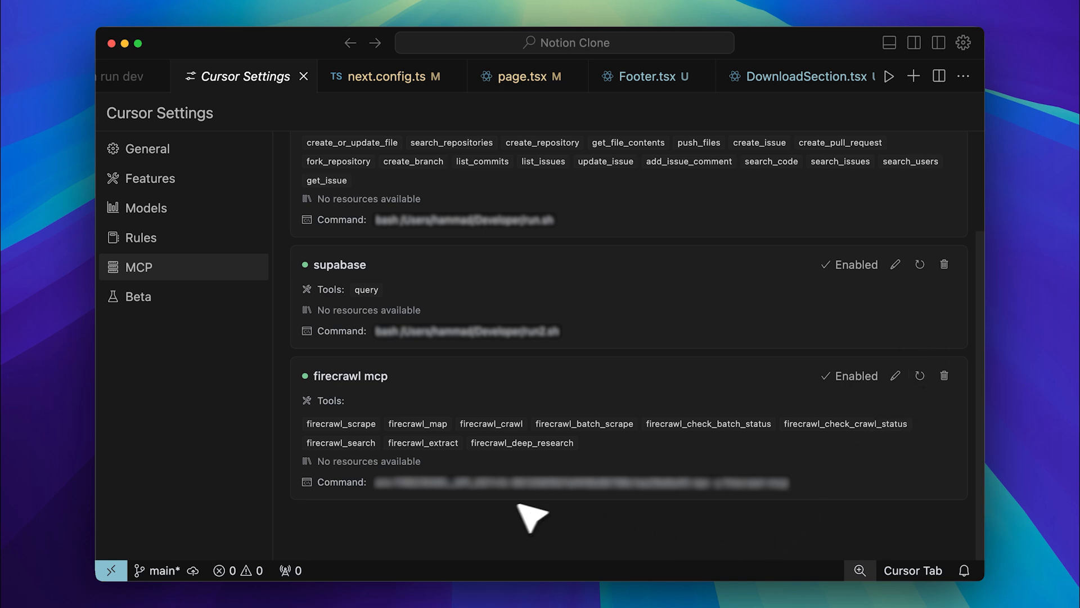
pyautogui.moveTo(497, 525)
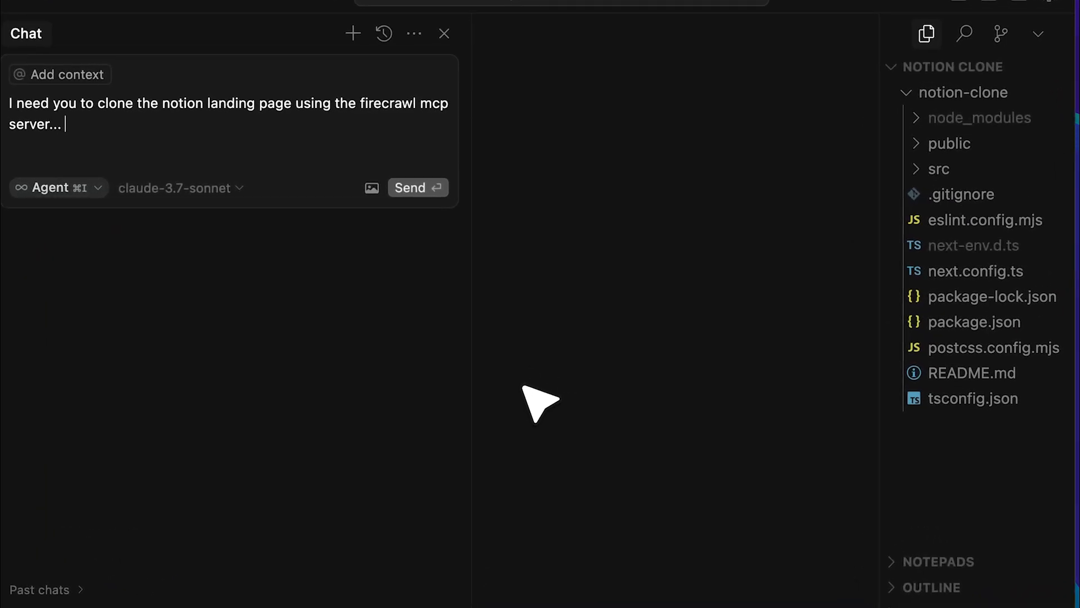
pyautogui.moveTo(701, 302)
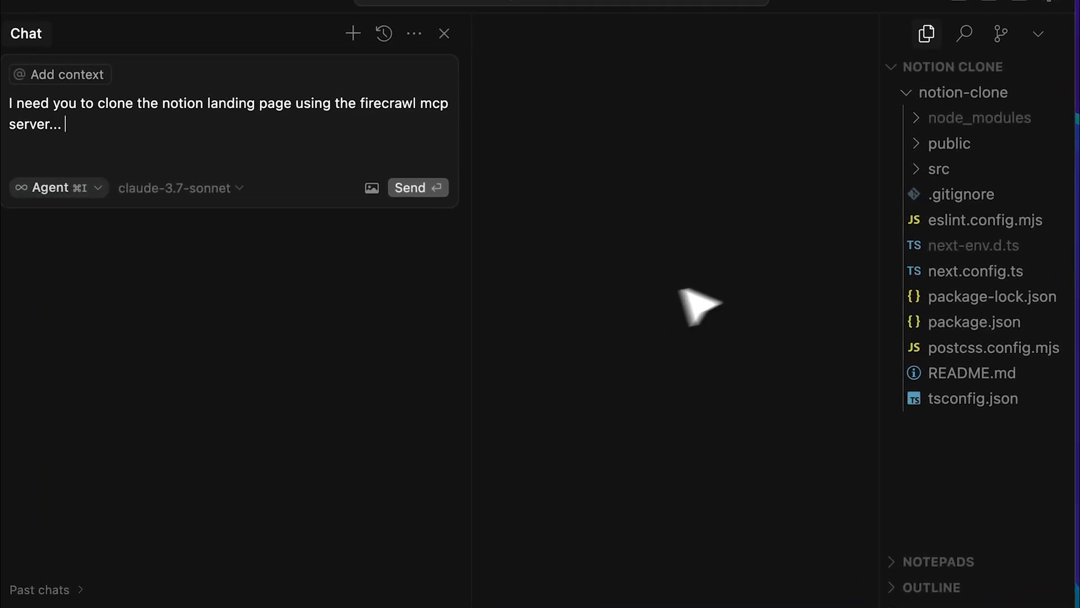
pyautogui.moveTo(851, 271)
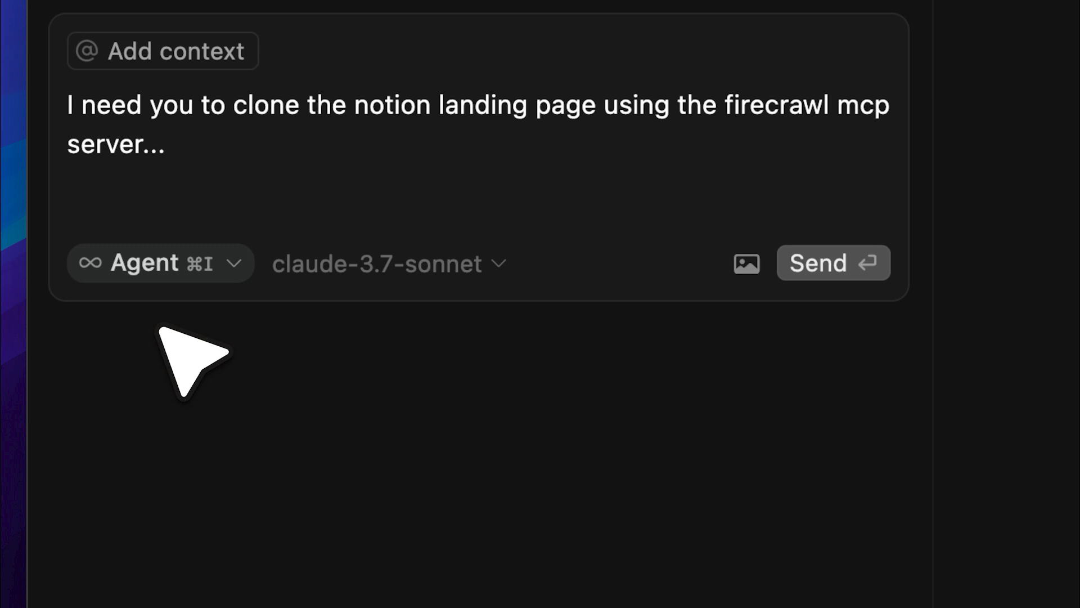
pyautogui.moveTo(262, 361)
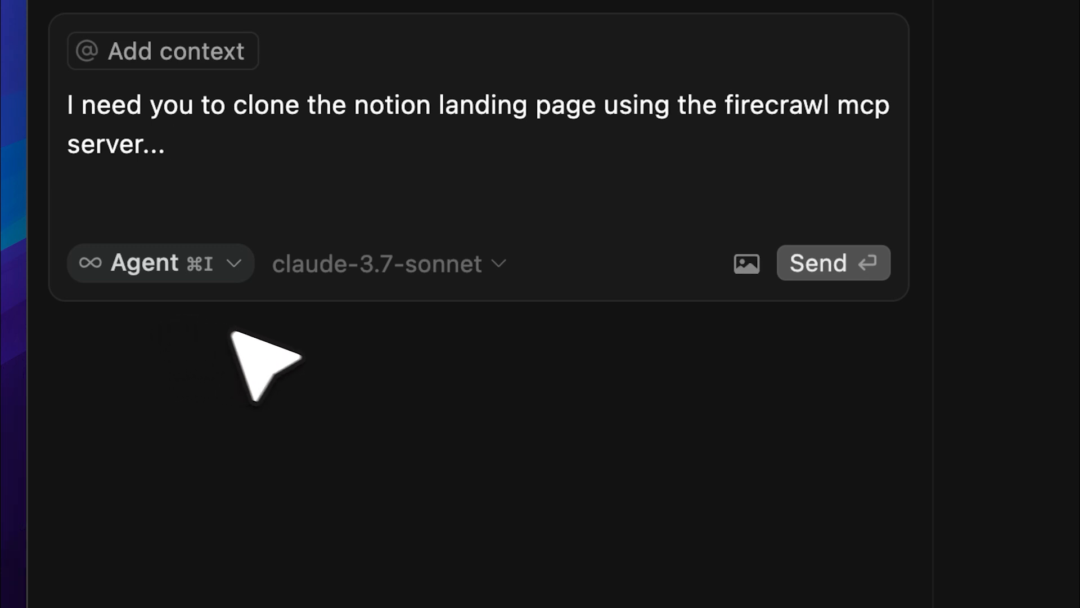
pyautogui.moveTo(369, 361)
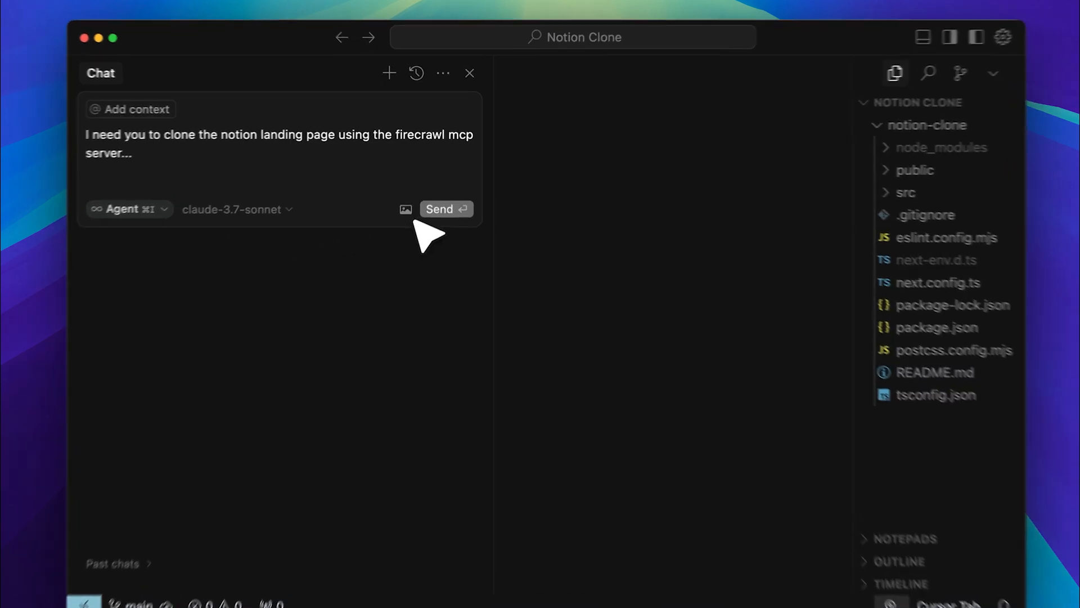
# Send the clone request and approve the firecrawl_scrape of notion.so, including the retried scrape.
pyautogui.click(446, 209)
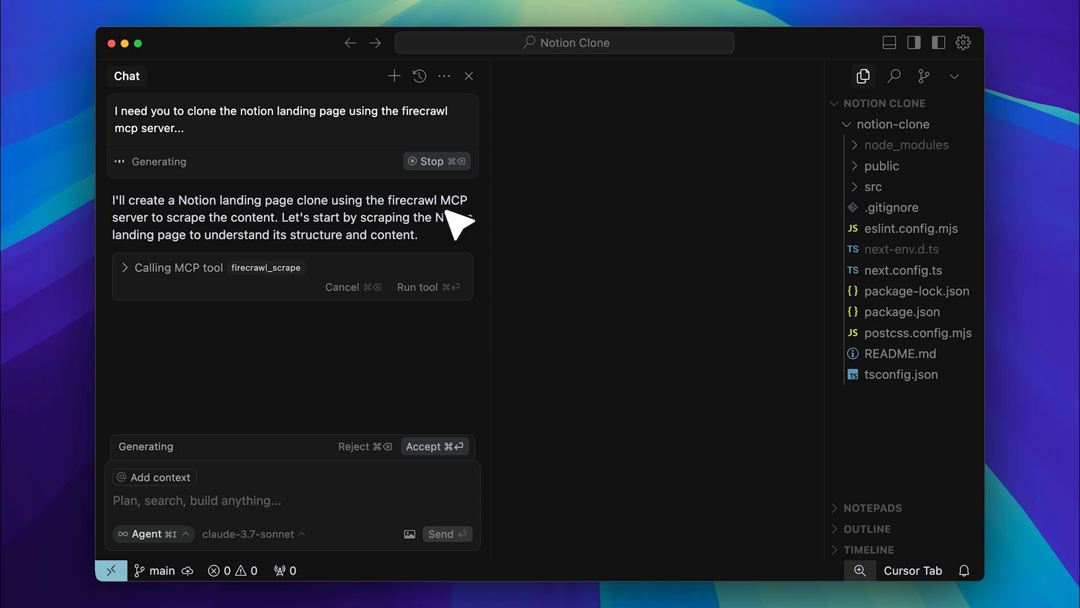
pyautogui.moveTo(216, 340)
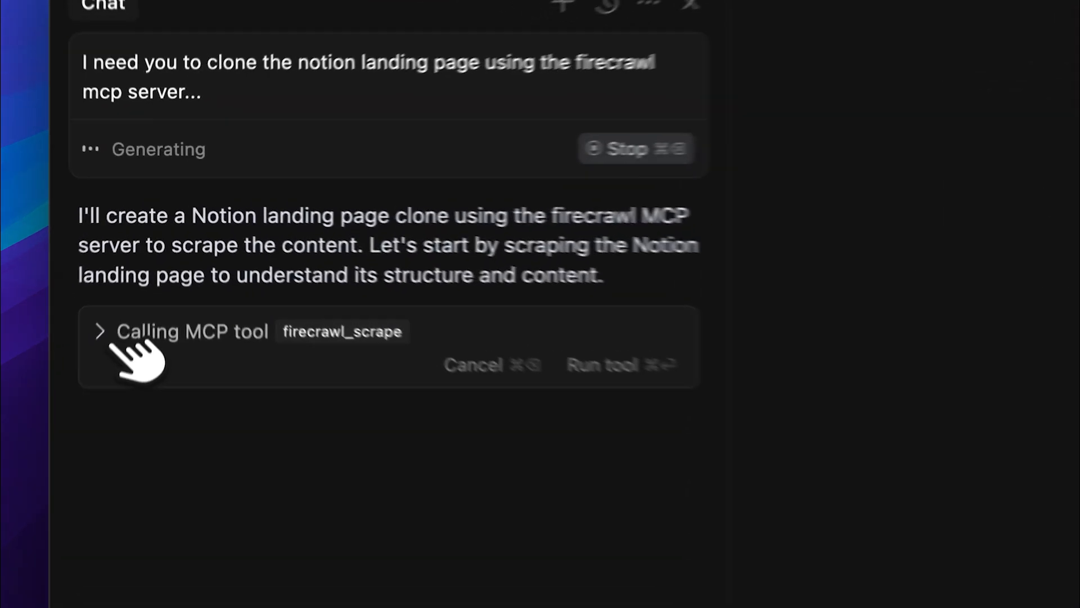
pyautogui.click(99, 331)
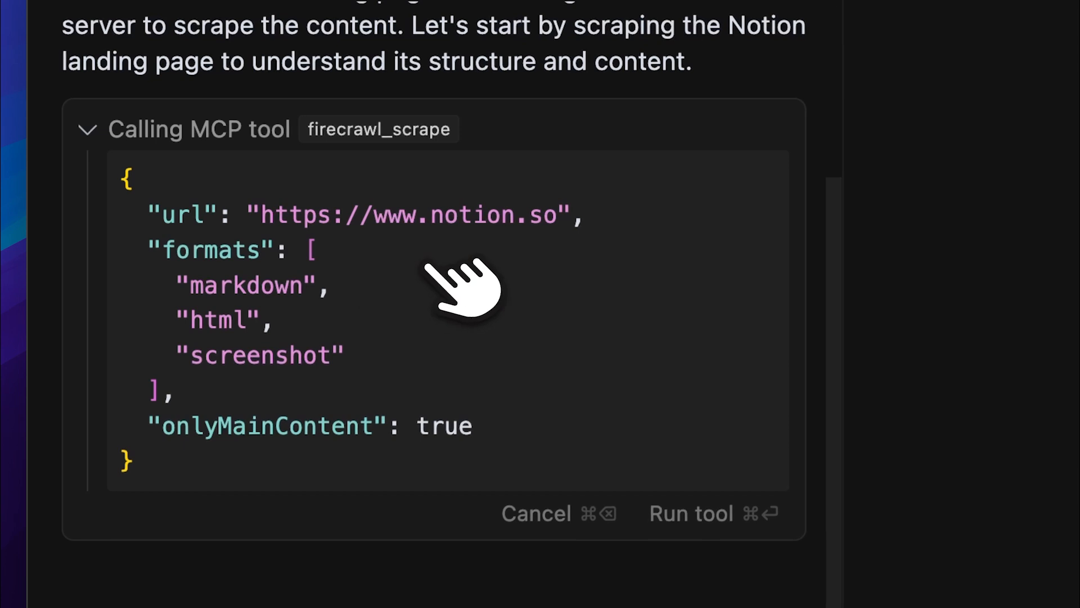
pyautogui.moveTo(537, 269)
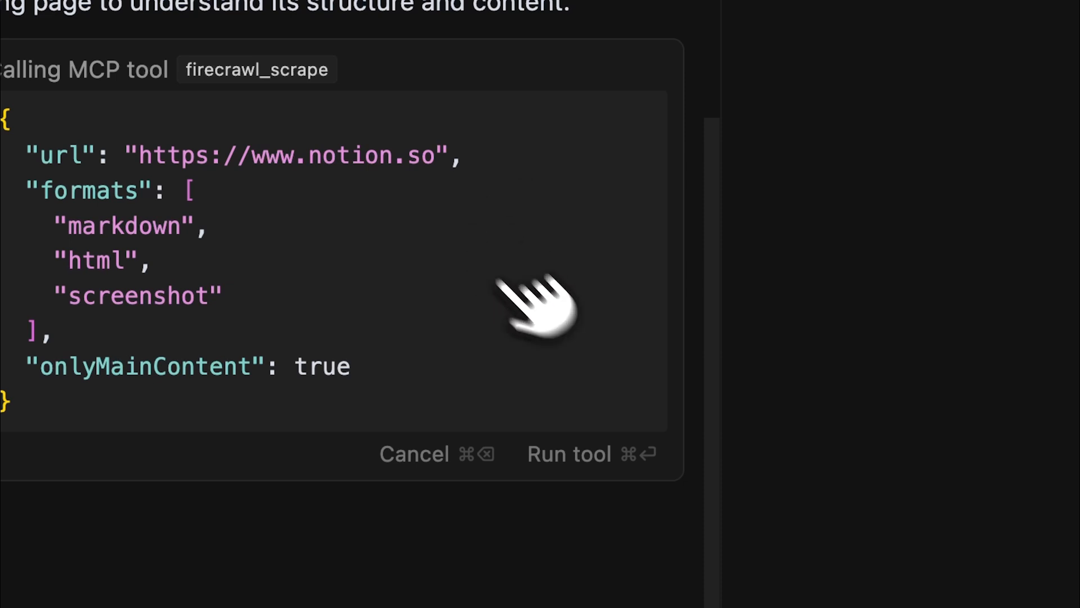
pyautogui.click(568, 454)
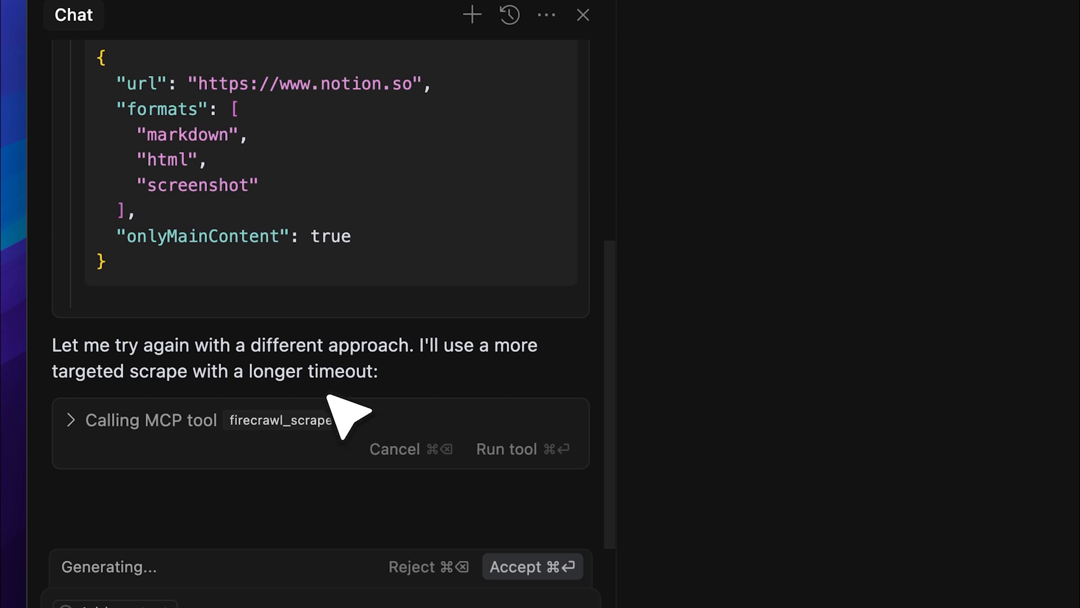
pyautogui.moveTo(338, 413)
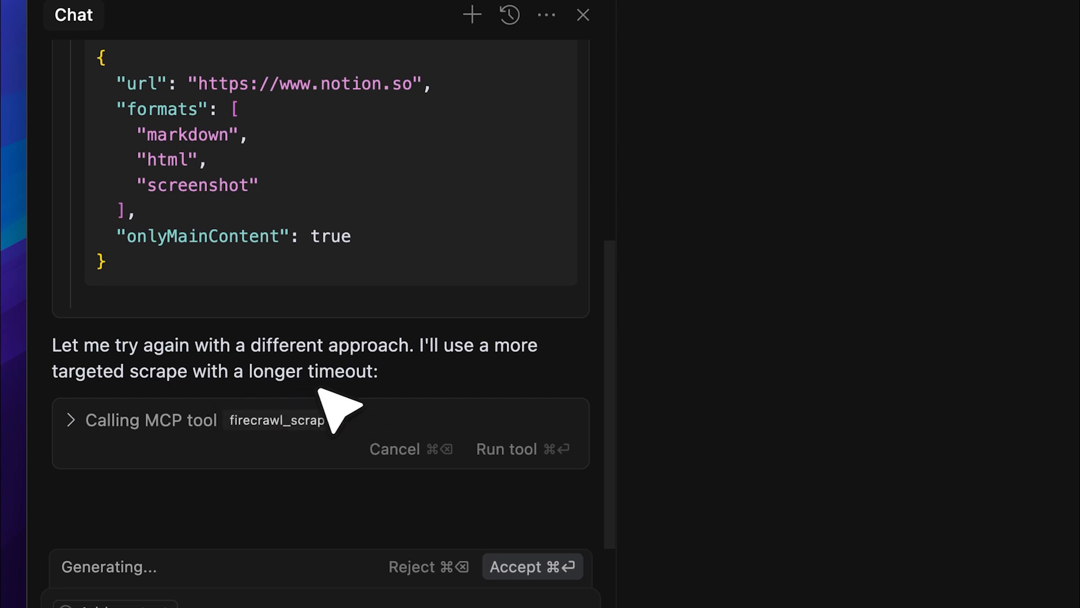
pyautogui.moveTo(383, 406)
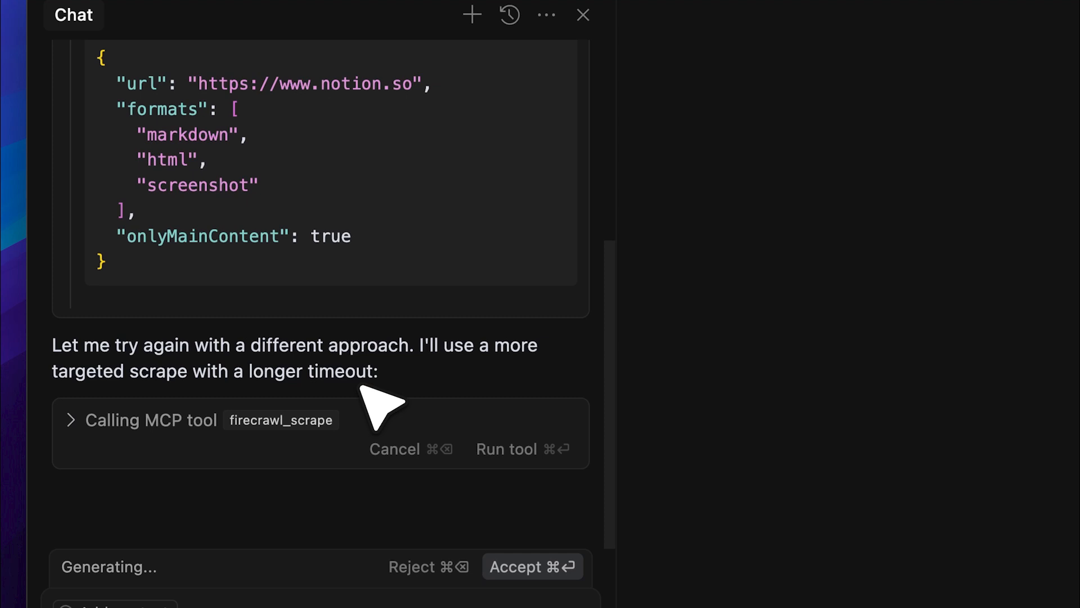
pyautogui.moveTo(448, 416)
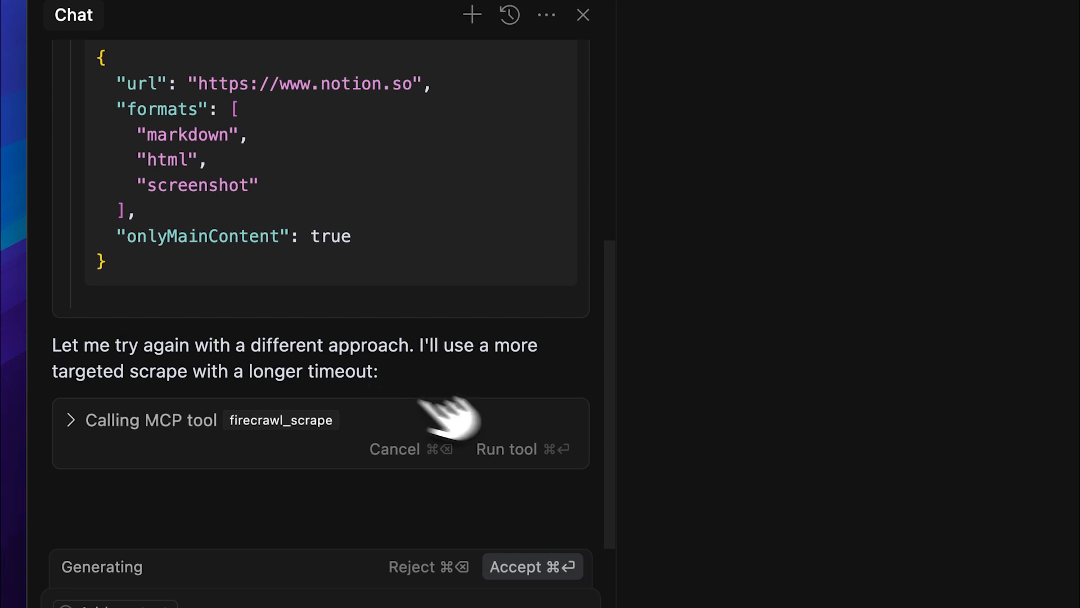
pyautogui.click(506, 449)
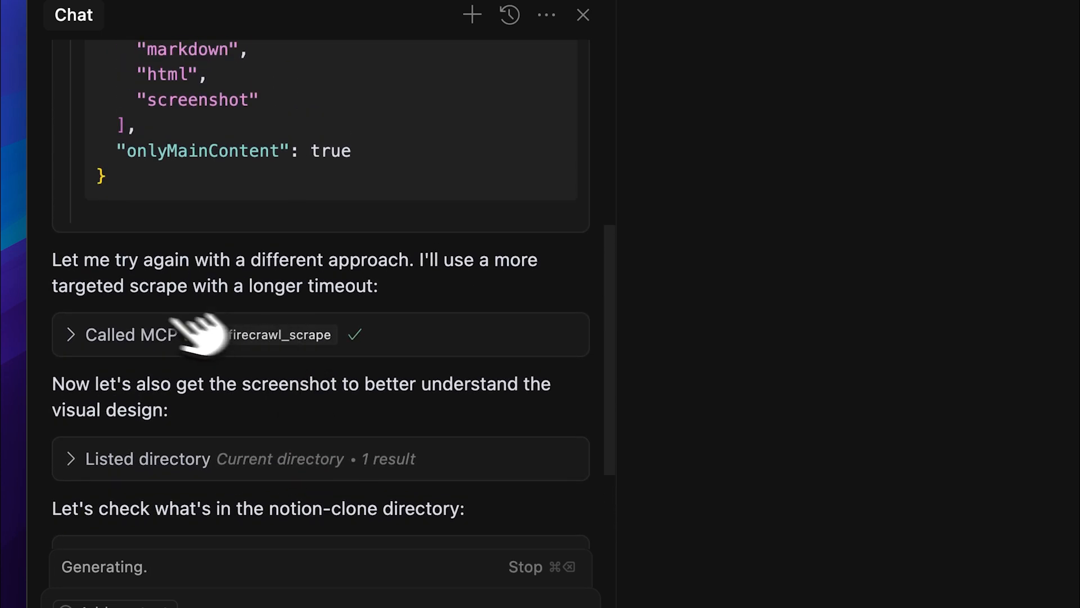
# Expand the completed firecrawl_scrape call and scroll through the scraped Notion page output.
pyautogui.click(70, 334)
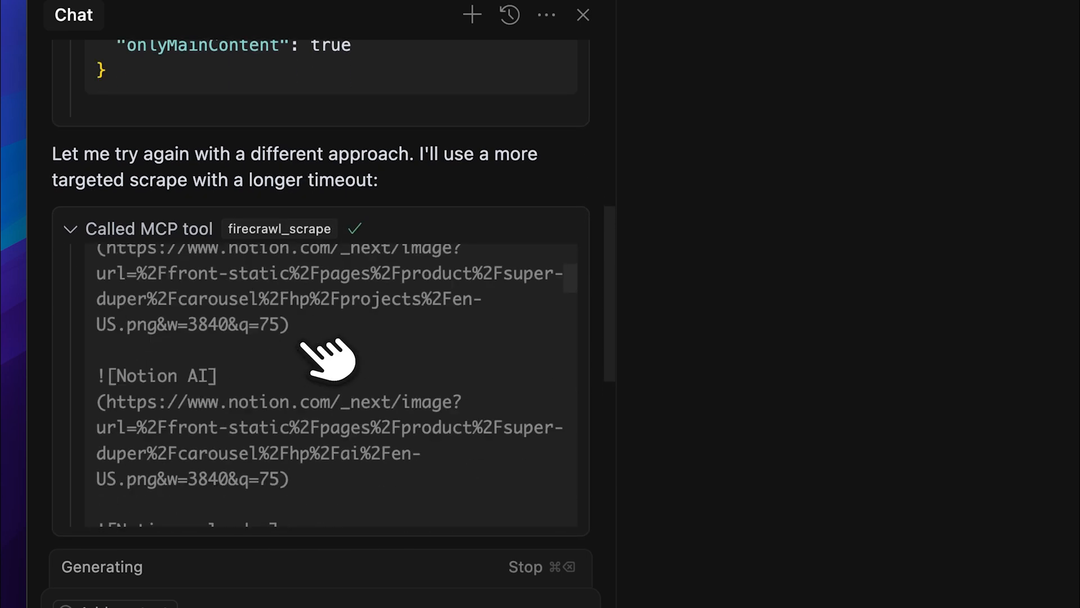
pyautogui.scroll(-3)
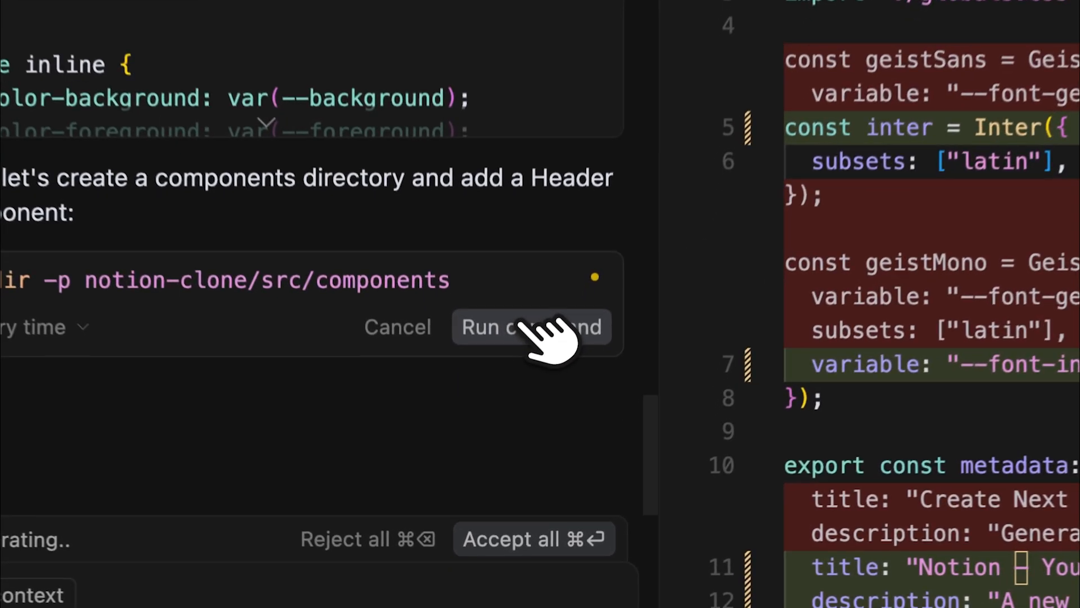
# Approve the mkdir -p notion-clone/src/components command so the agent generates the components.
pyautogui.click(530, 326)
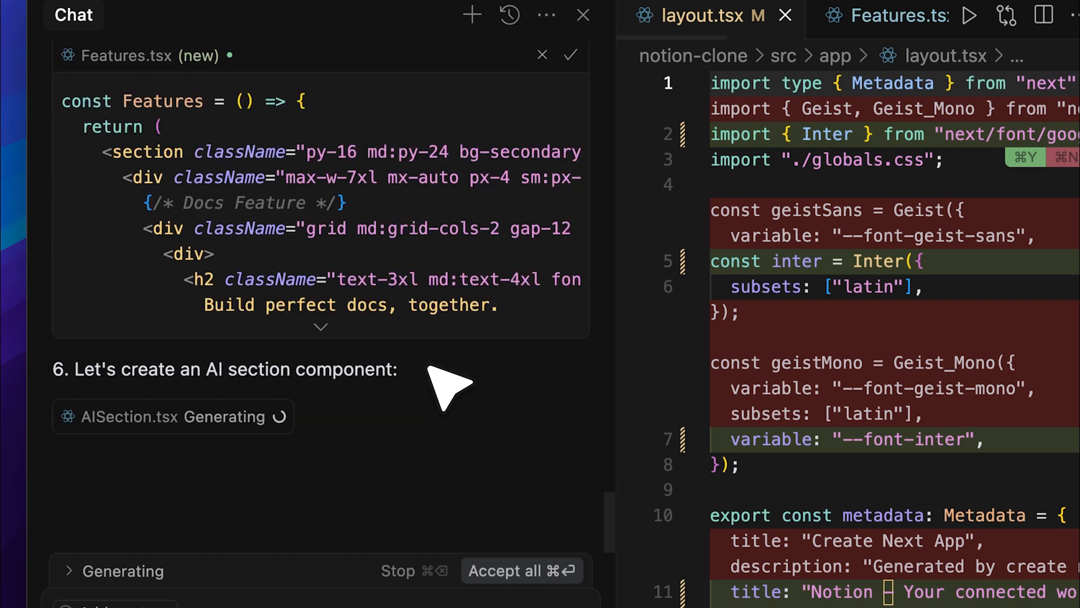
pyautogui.moveTo(455, 400)
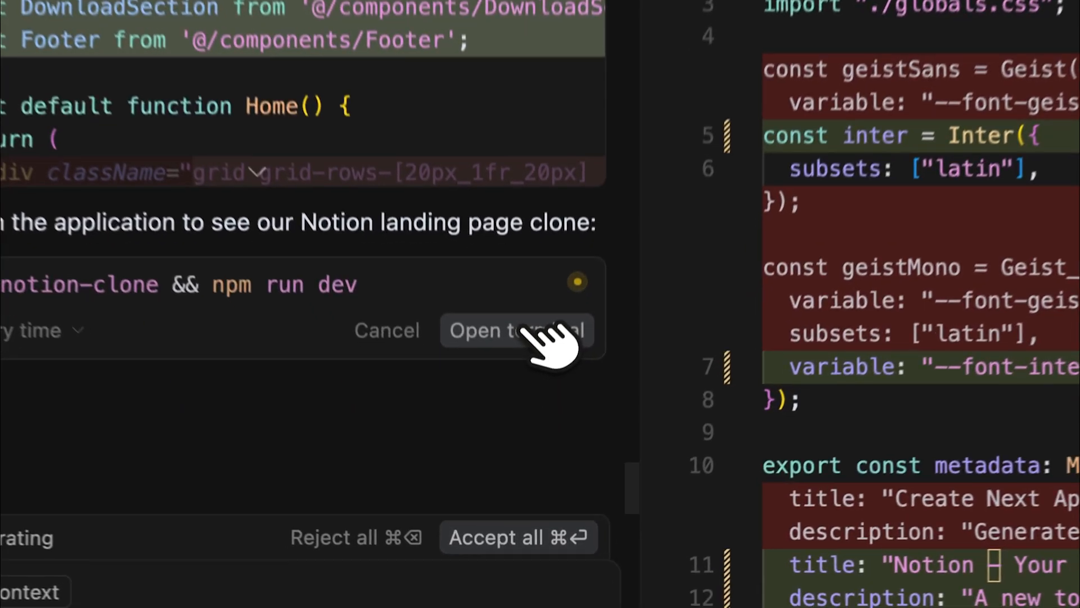
# Start the Next.js dev server and launch the Notion clone at localhost:3000 in the browser.
pyautogui.click(515, 330)
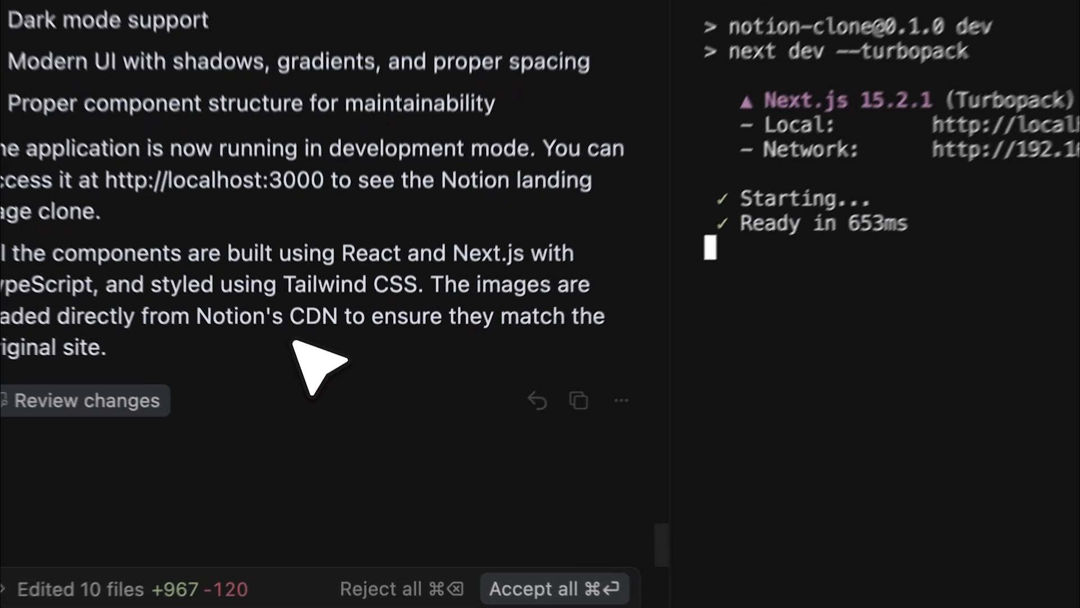
pyautogui.moveTo(792, 214)
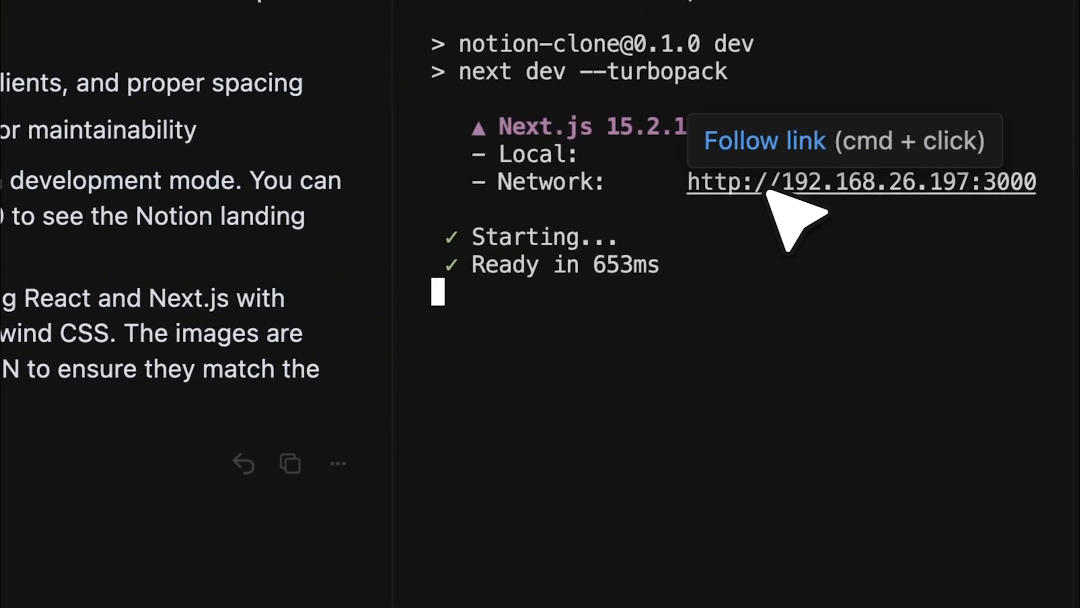
pyautogui.click(861, 182)
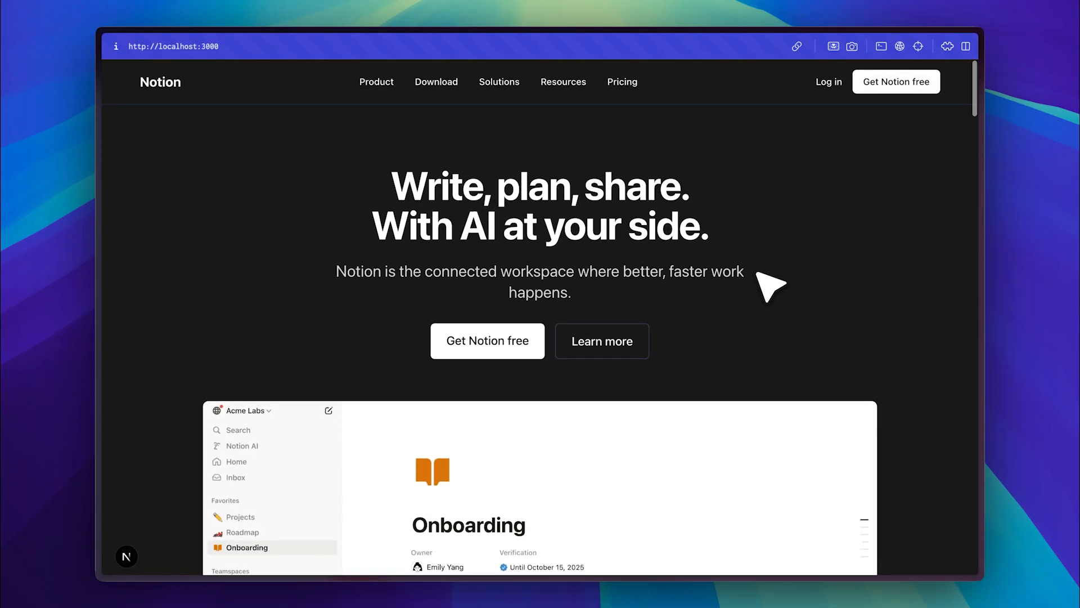
pyautogui.moveTo(802, 207)
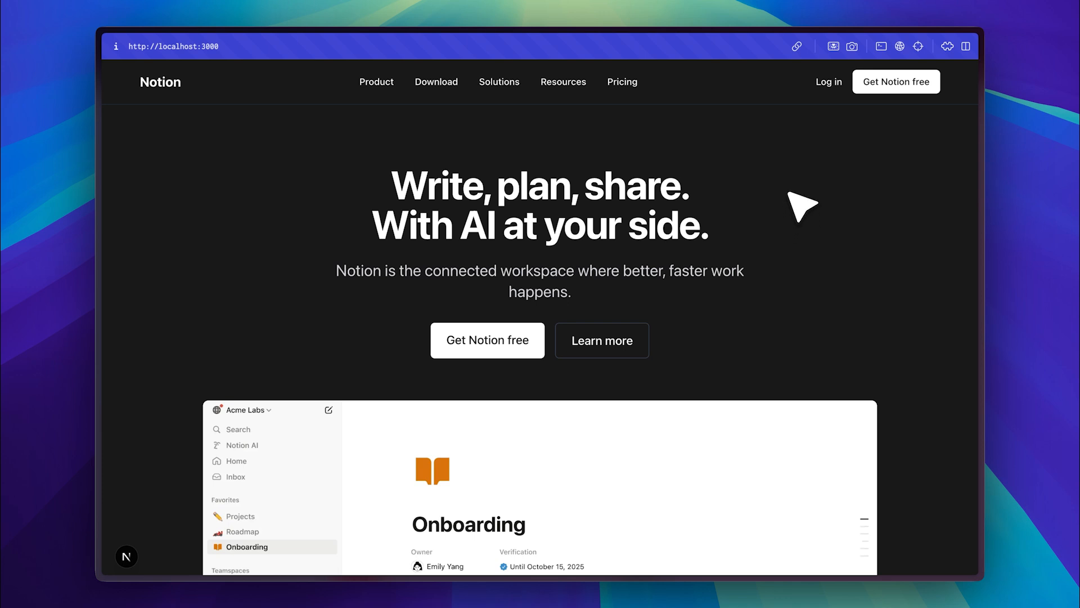
pyautogui.scroll(-3)
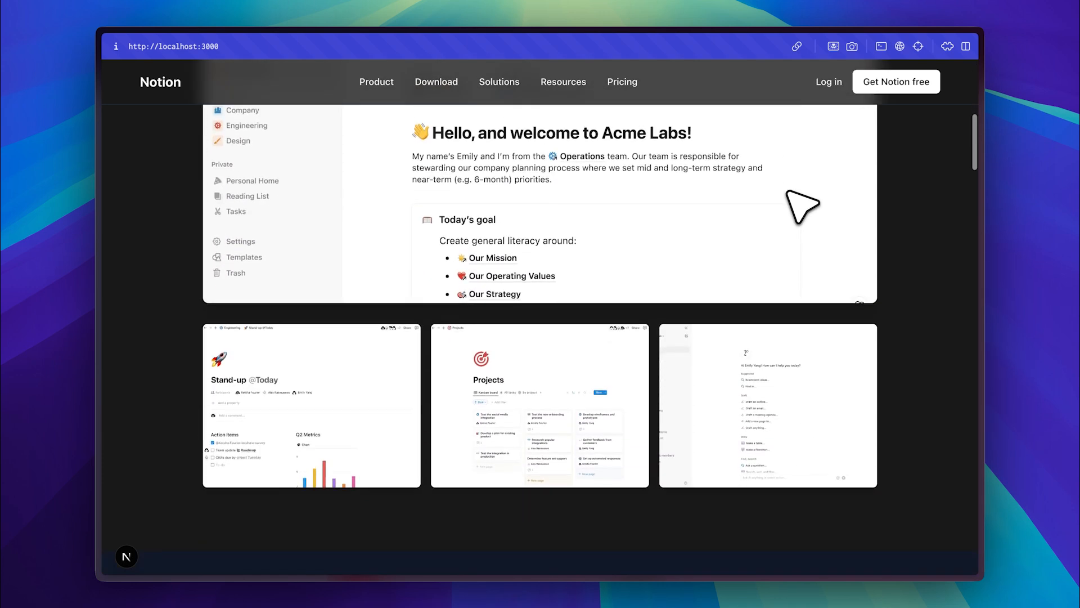
pyautogui.scroll(-3)
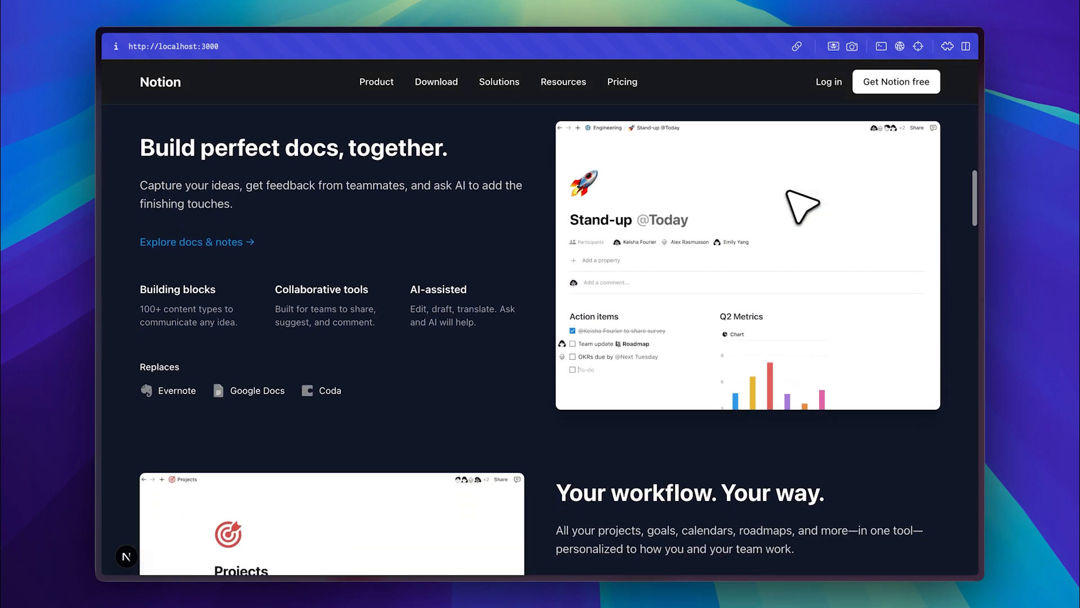
pyautogui.scroll(3)
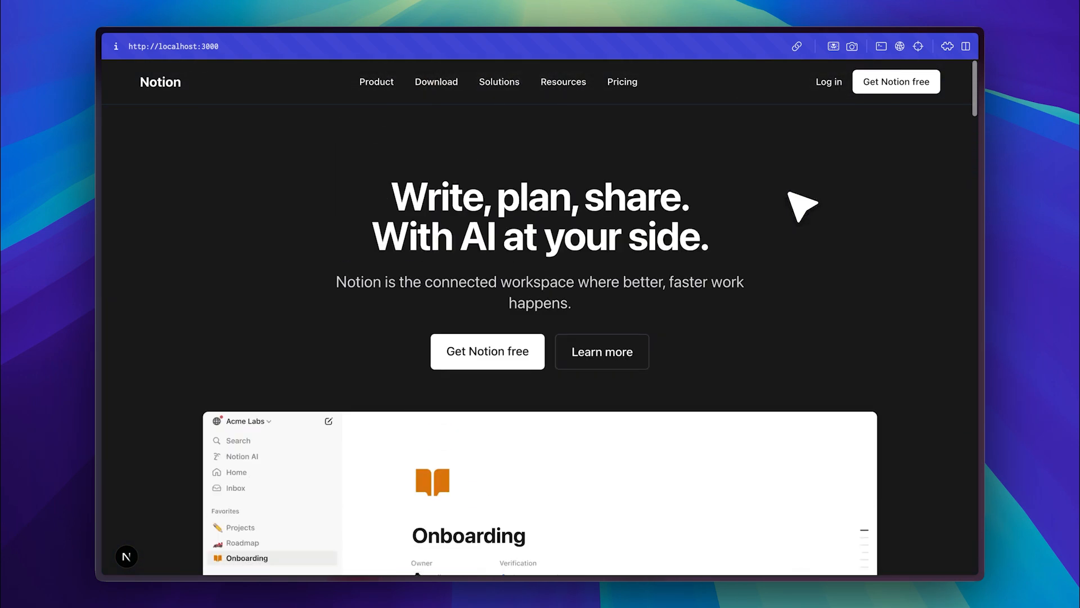
pyautogui.scroll(-3)
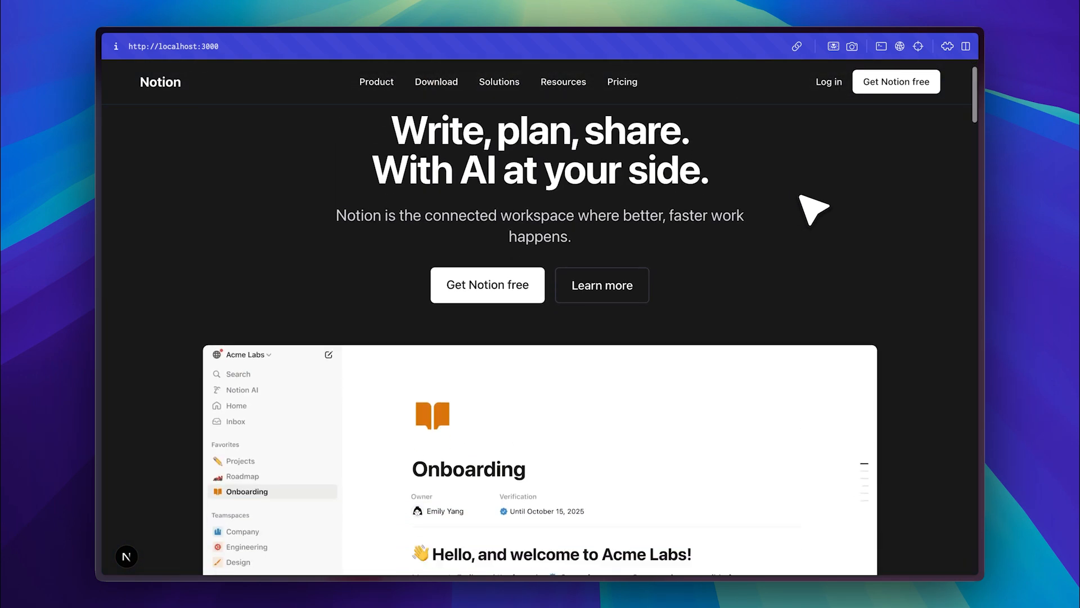
pyautogui.scroll(-3)
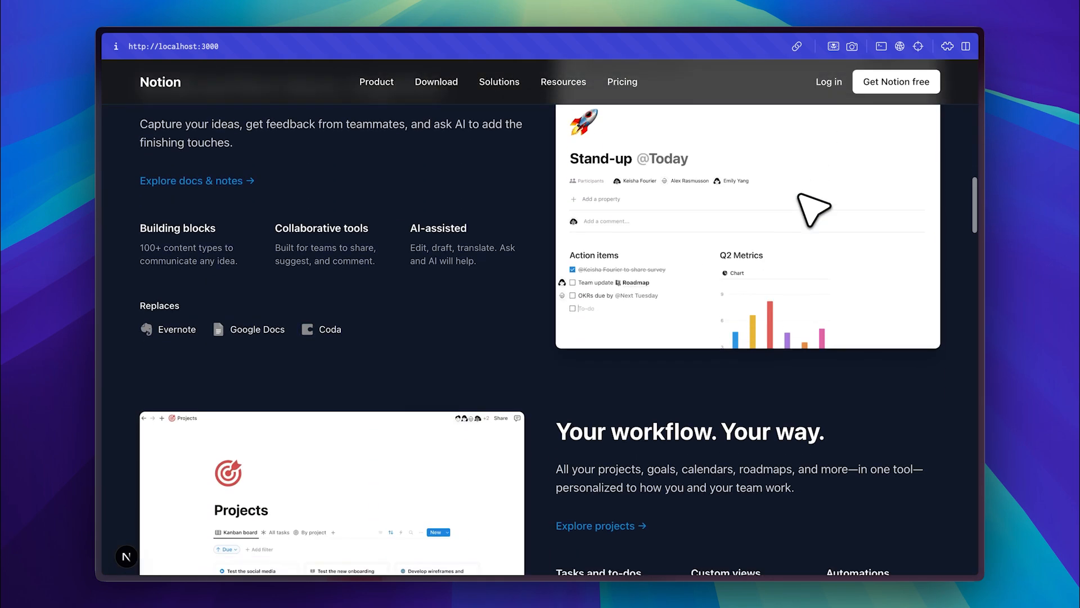
pyautogui.scroll(-3)
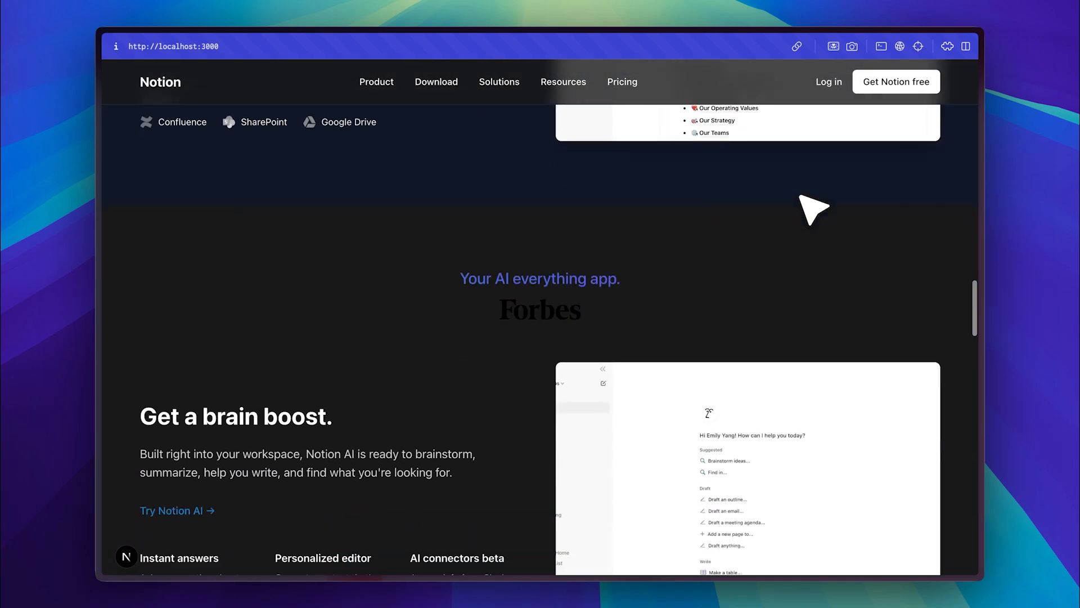
pyautogui.scroll(-3)
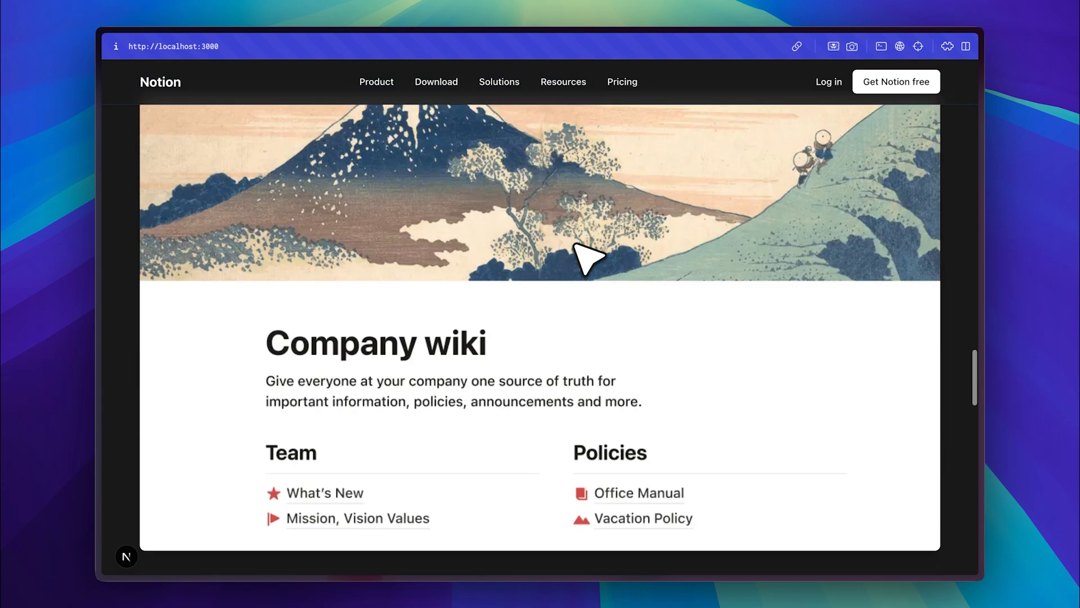
pyautogui.click(376, 81)
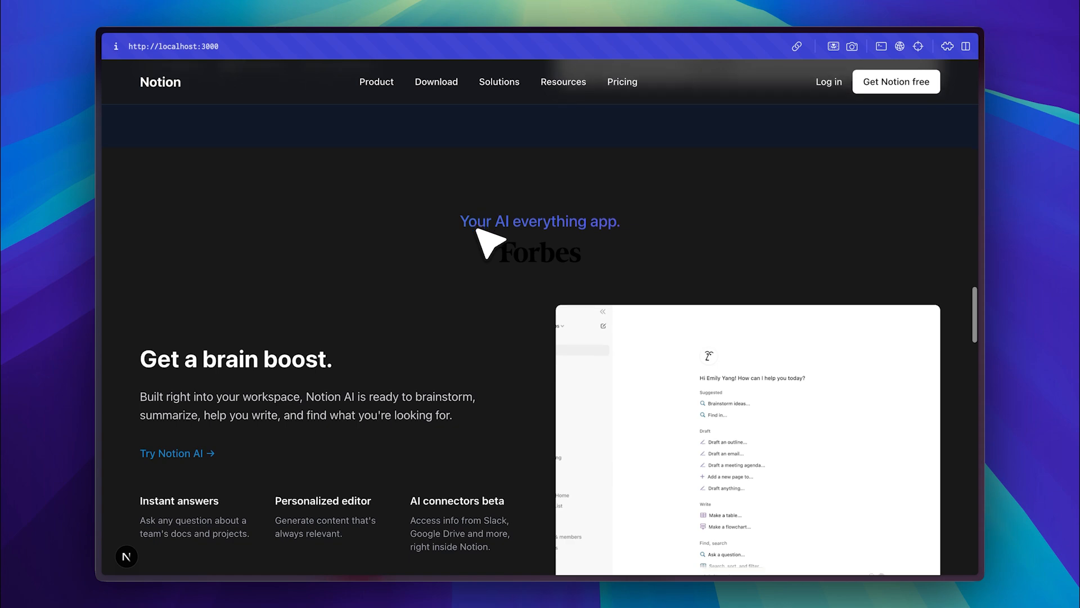
pyautogui.scroll(-3)
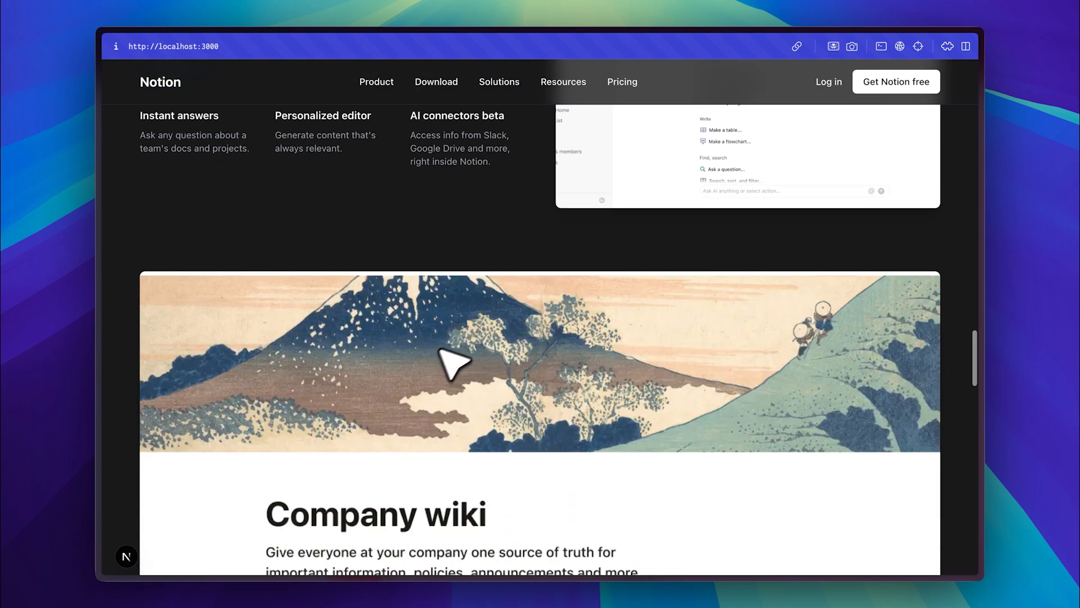
pyautogui.scroll(-3)
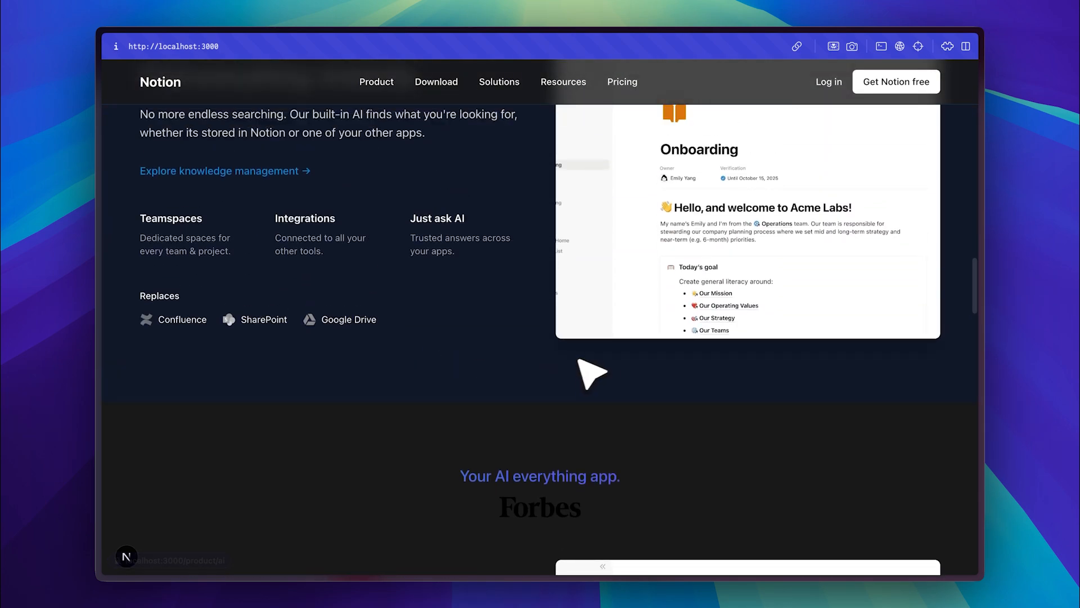
pyautogui.scroll(3)
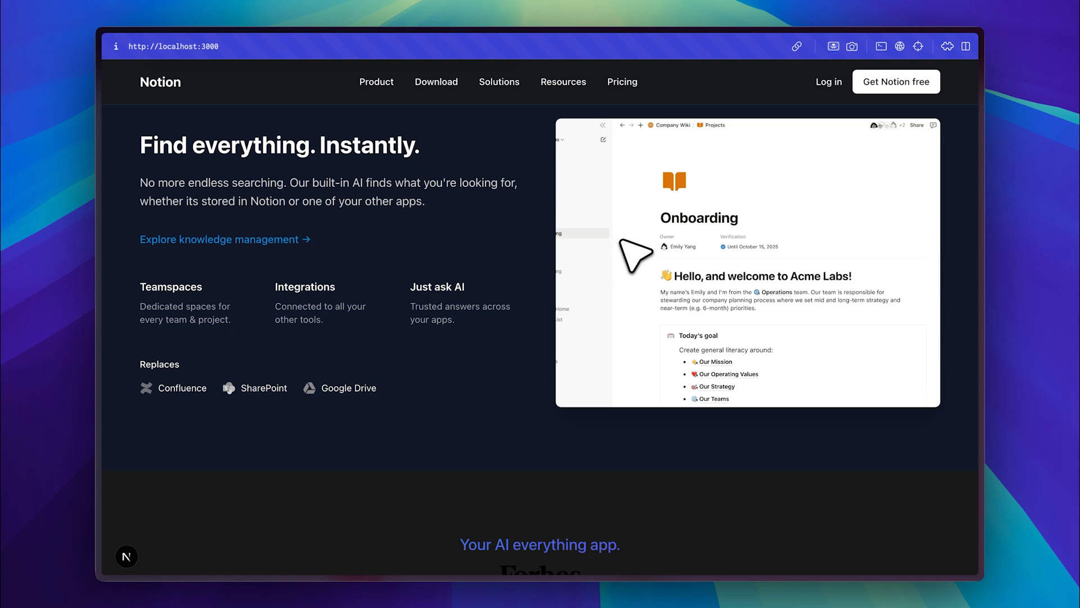
pyautogui.scroll(-3)
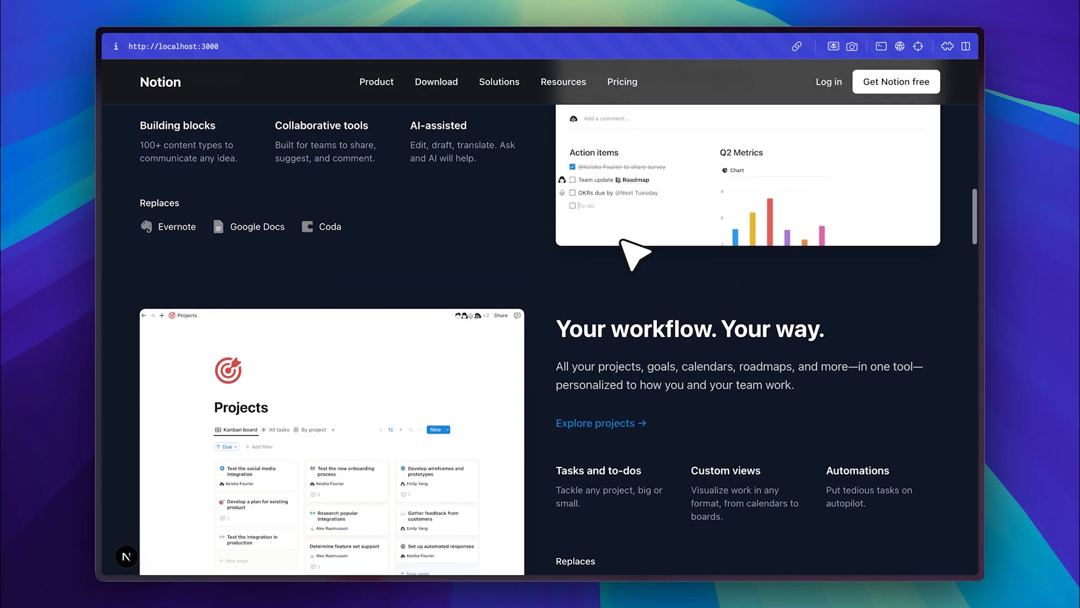
pyautogui.scroll(3)
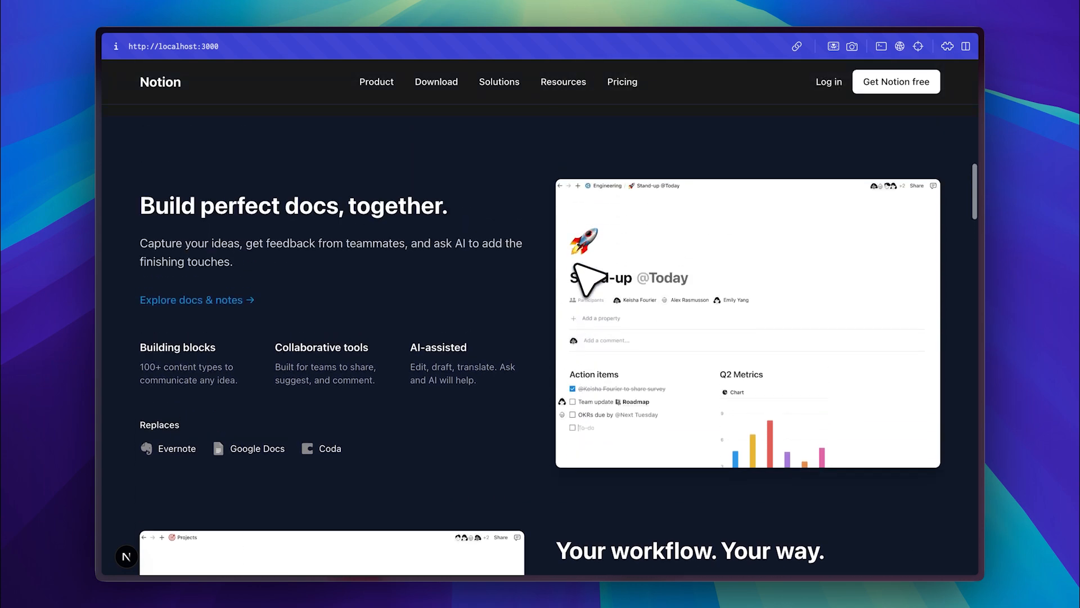
pyautogui.scroll(3)
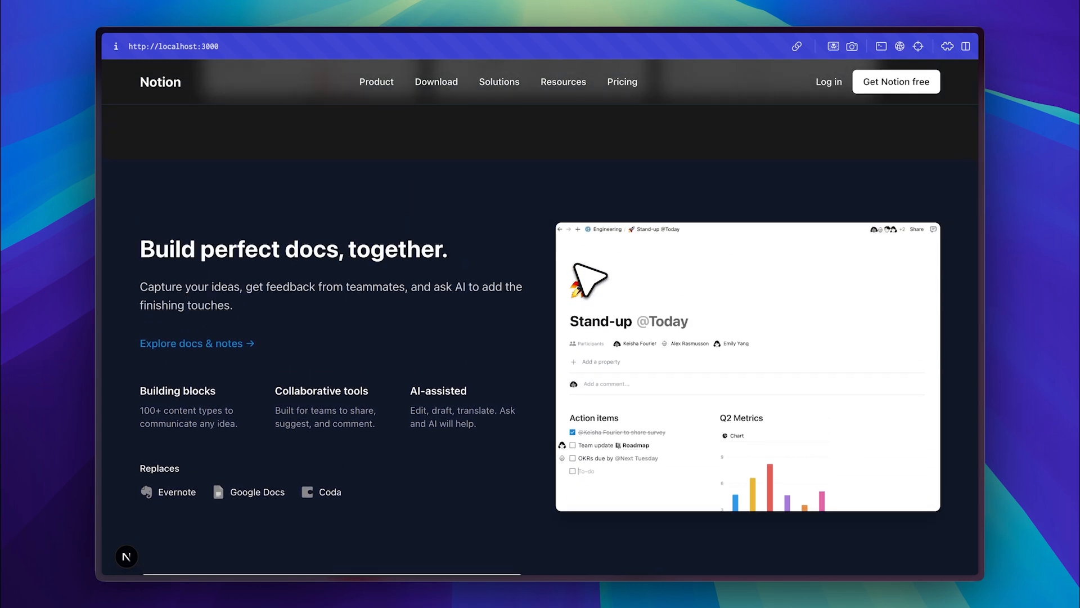
pyautogui.scroll(-3)
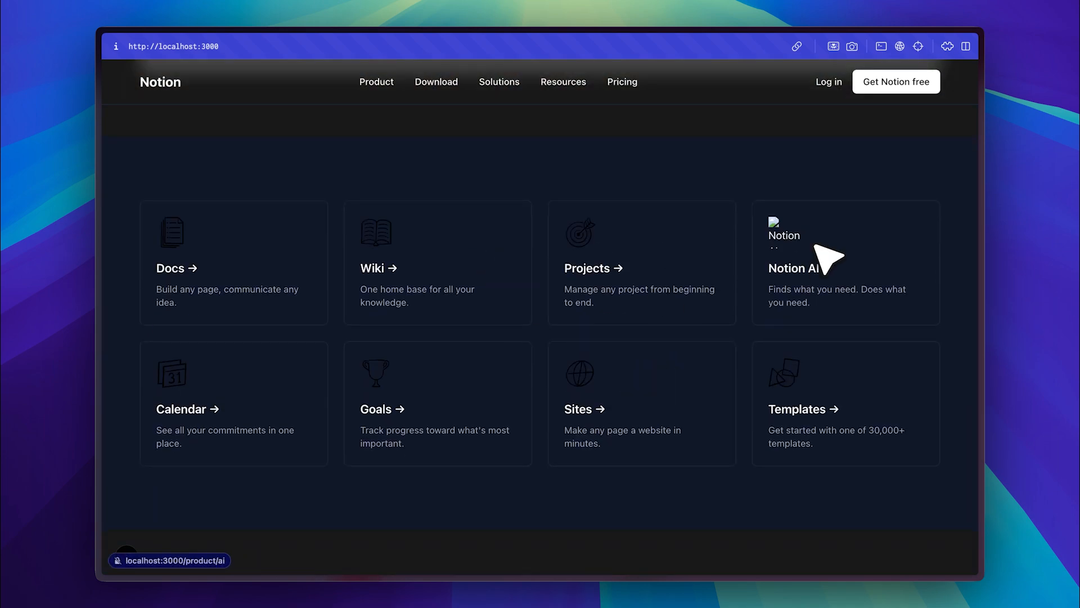
pyautogui.moveTo(426, 266)
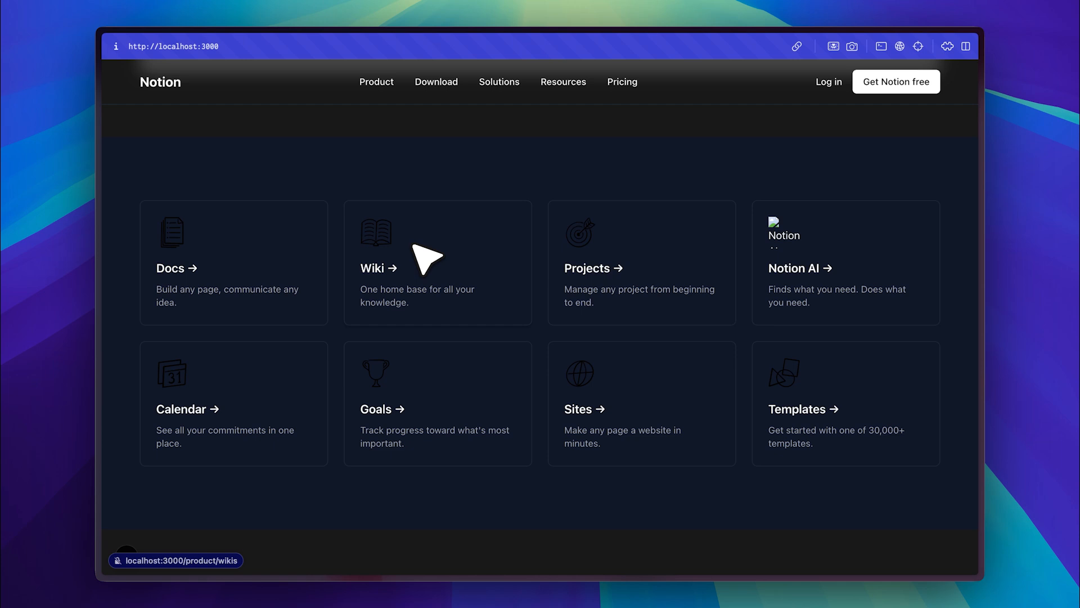
pyautogui.scroll(-3)
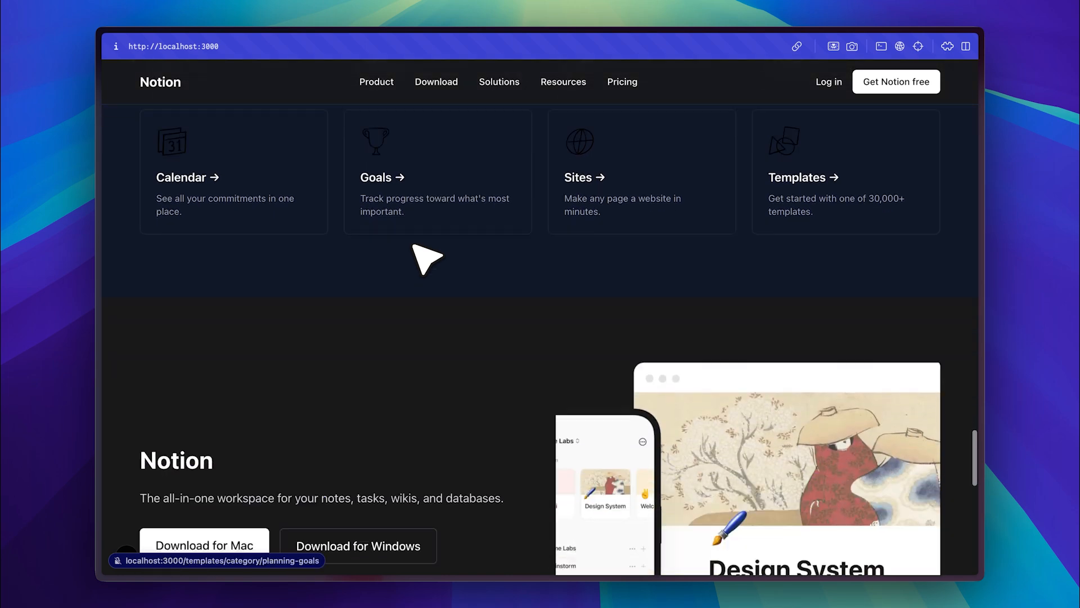
pyautogui.scroll(-3)
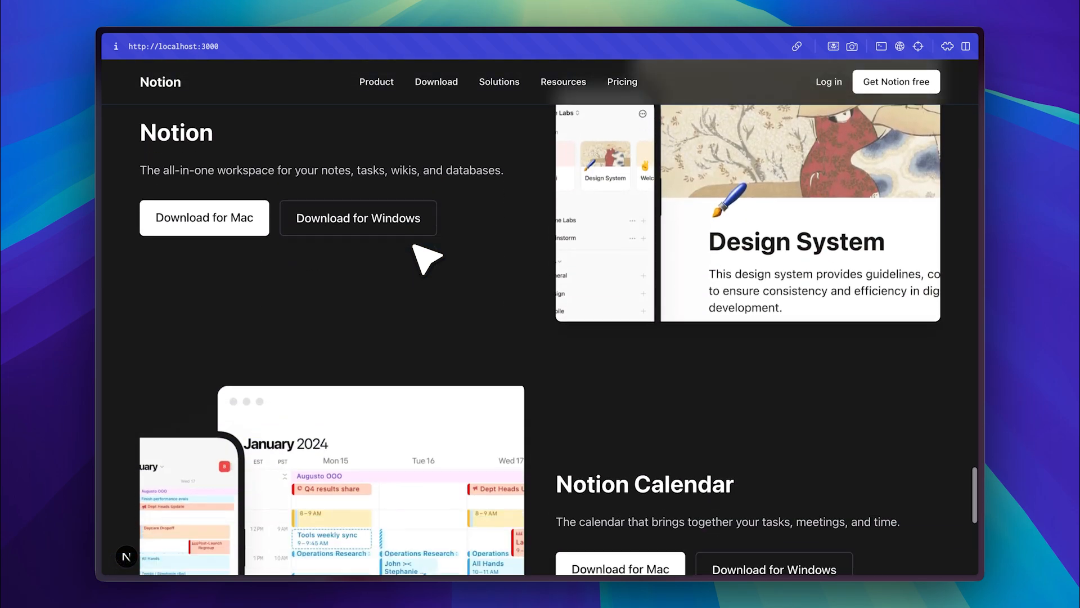
pyautogui.scroll(-3)
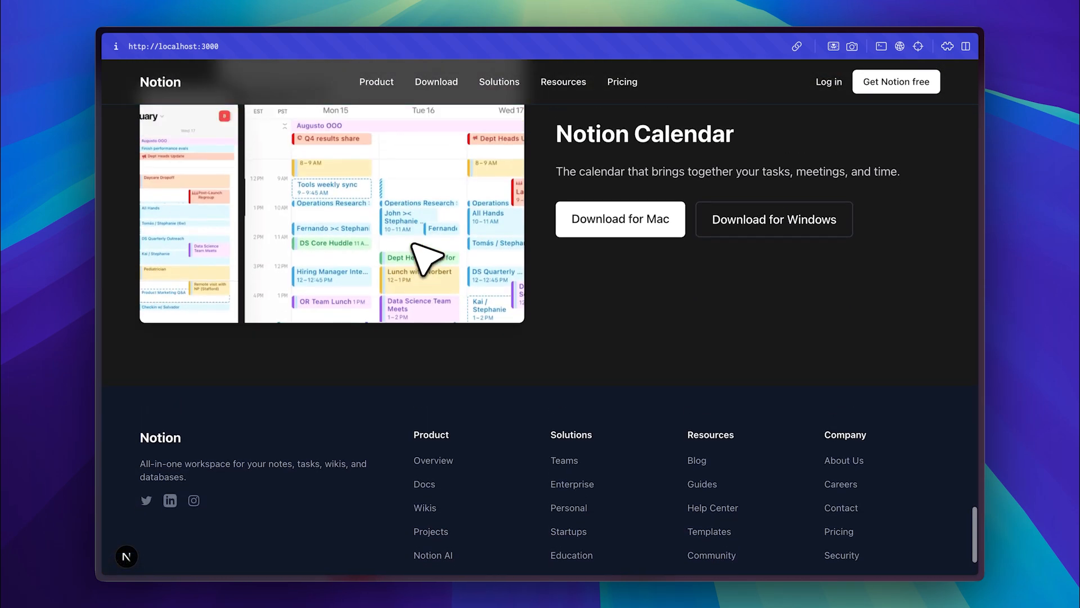